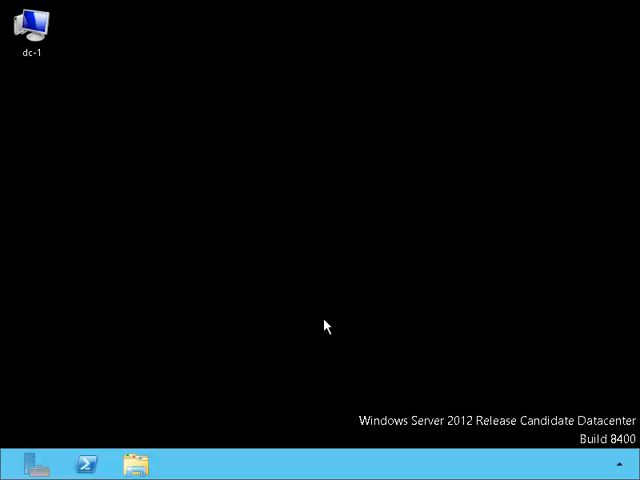
pyautogui.moveTo(52, 52)
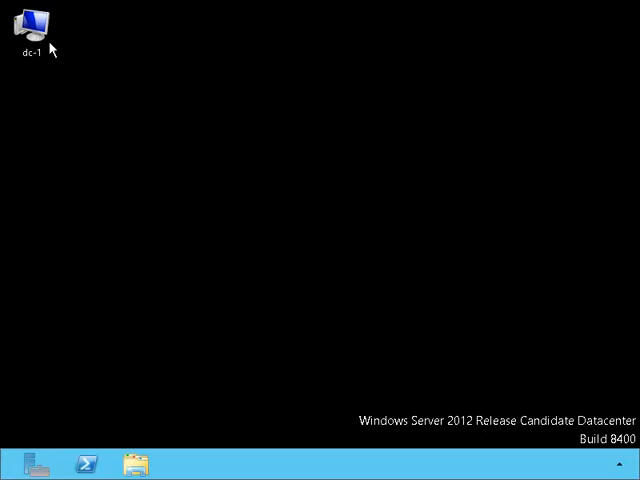
# Show dc-1.philipbrown.local's empty Conditional Forwarders folder in DNS Manager with its context actions
pyautogui.click(36, 24)
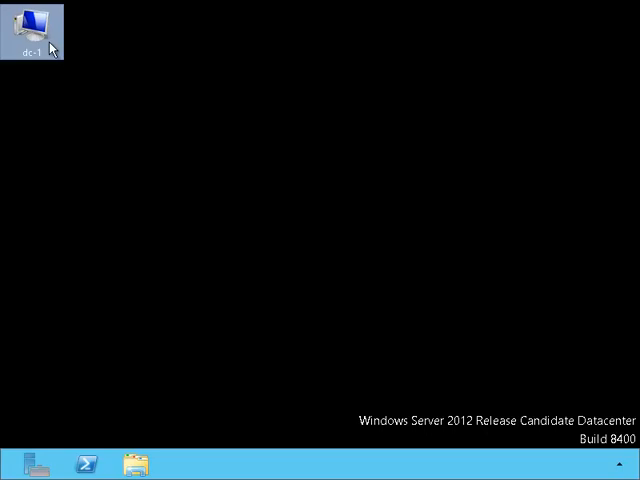
pyautogui.moveTo(48, 272)
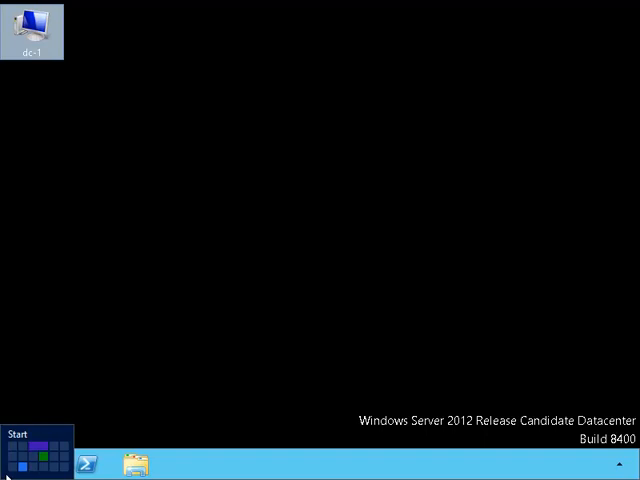
pyautogui.click(36, 440)
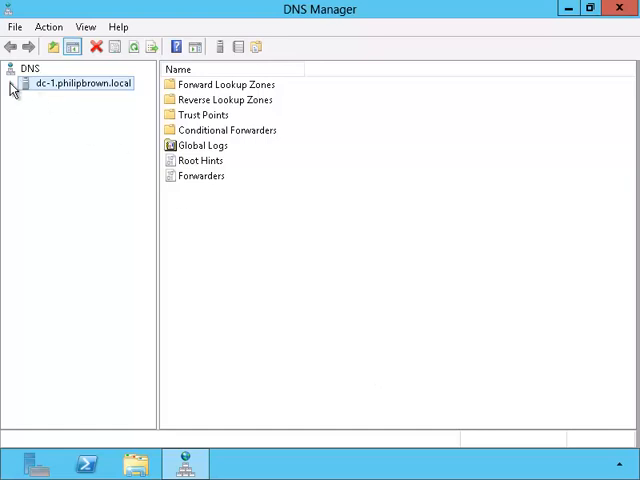
pyautogui.click(16, 82)
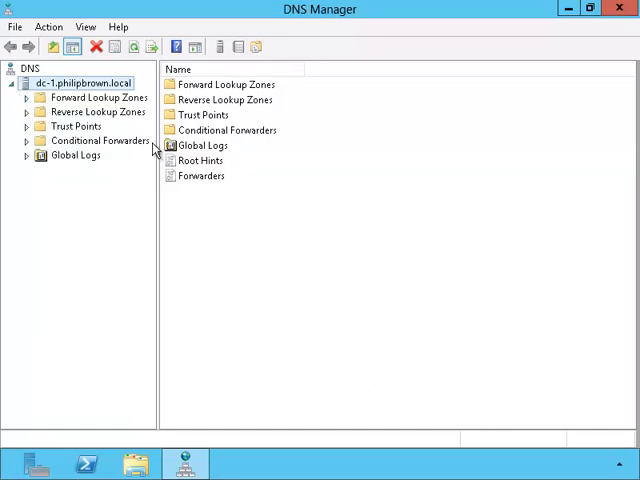
pyautogui.click(100, 140)
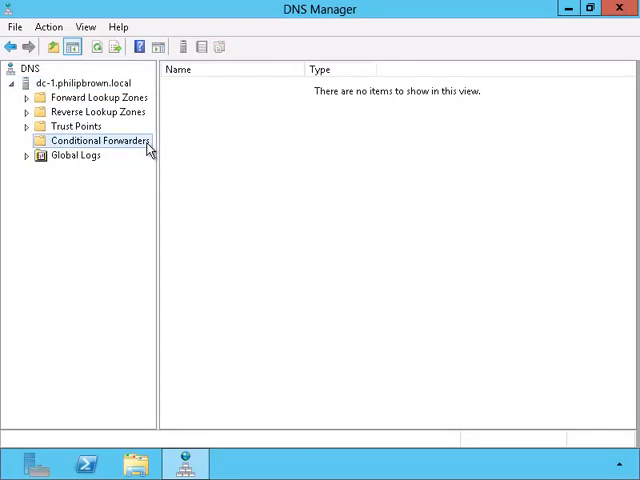
pyautogui.moveTo(184, 148)
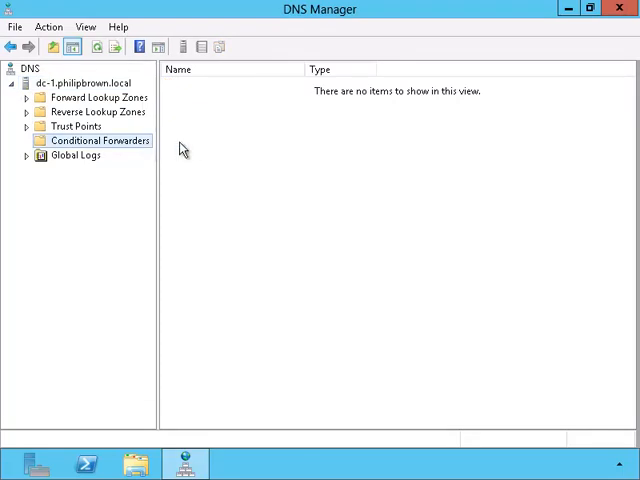
pyautogui.rightClick(200, 150)
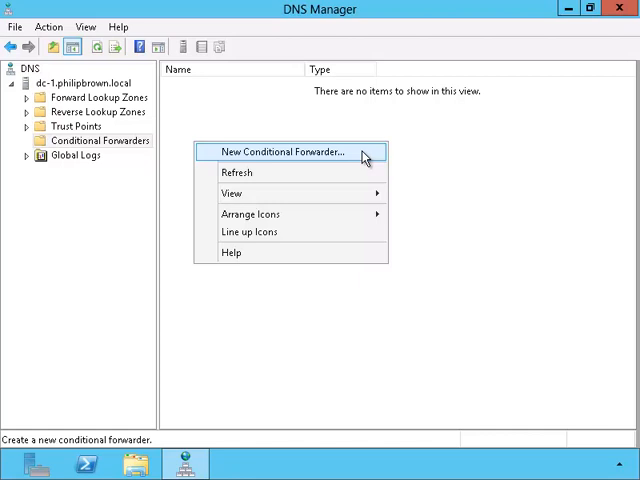
# Create a conditional forwarder for microsoft.local with master server 10.1.1.11
pyautogui.click(278, 152)
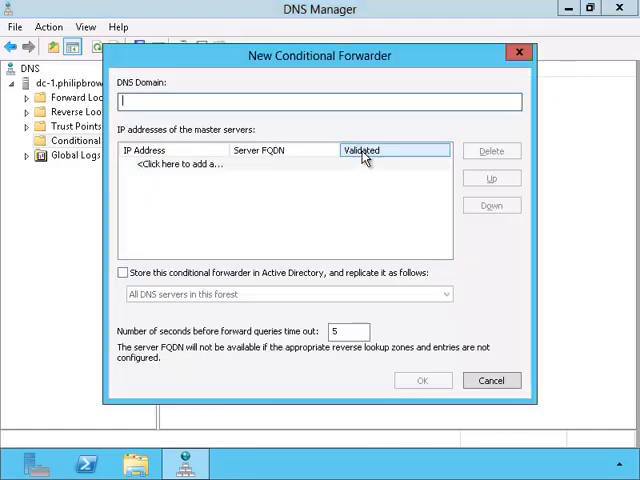
pyautogui.write('m')
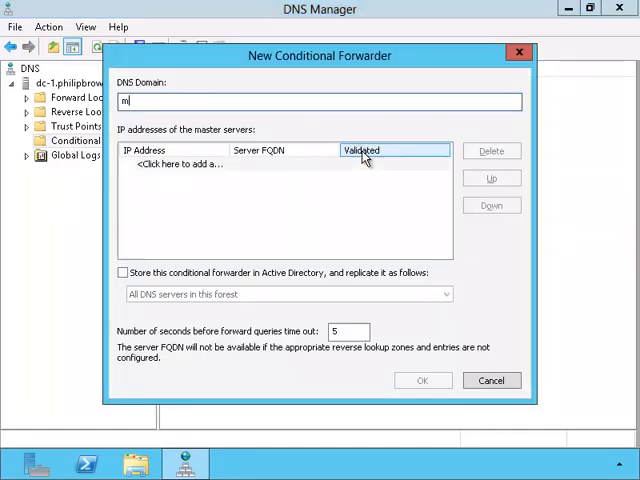
pyautogui.write('icrosoft.')
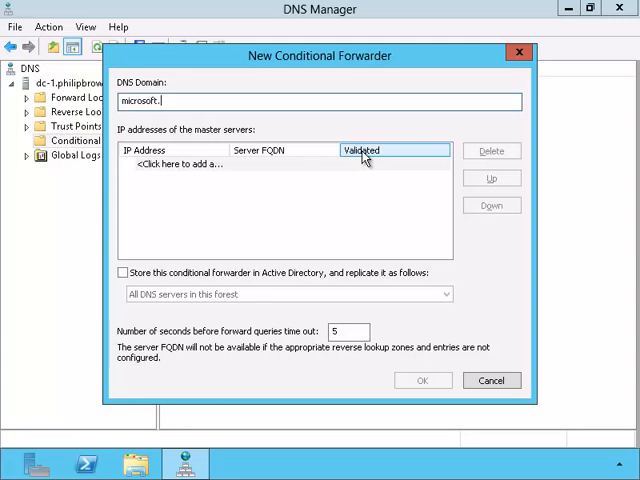
pyautogui.write('local')
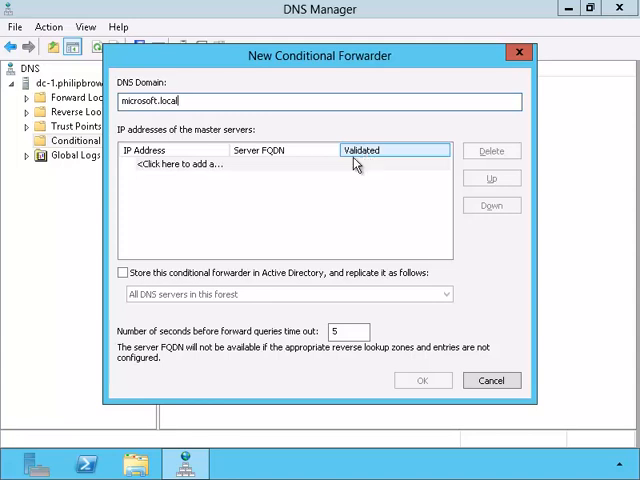
pyautogui.click(180, 164)
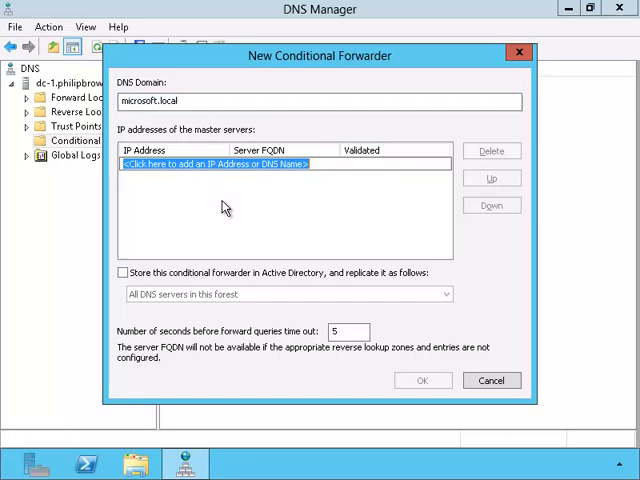
pyautogui.write('10.1.1.11')
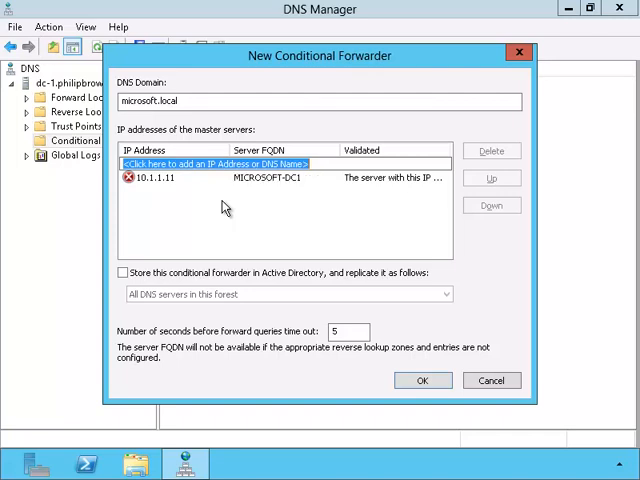
pyautogui.moveTo(236, 196)
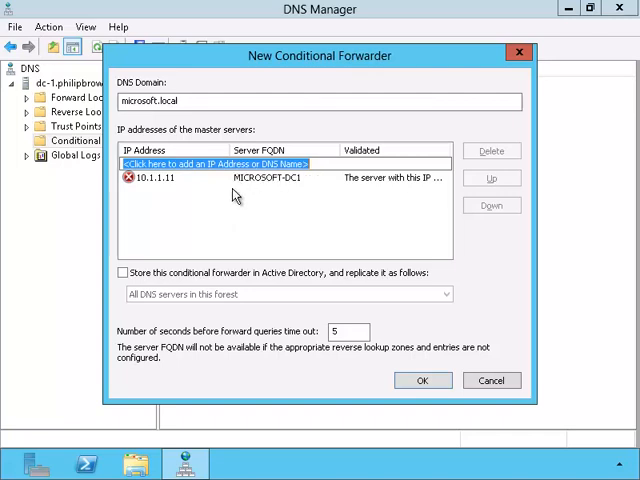
pyautogui.moveTo(326, 204)
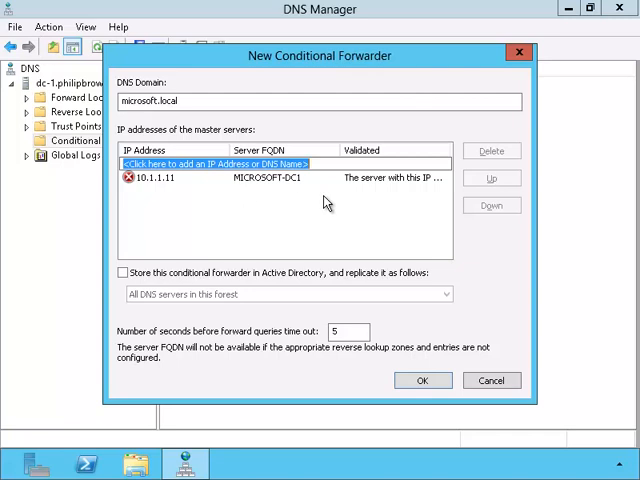
pyautogui.click(422, 380)
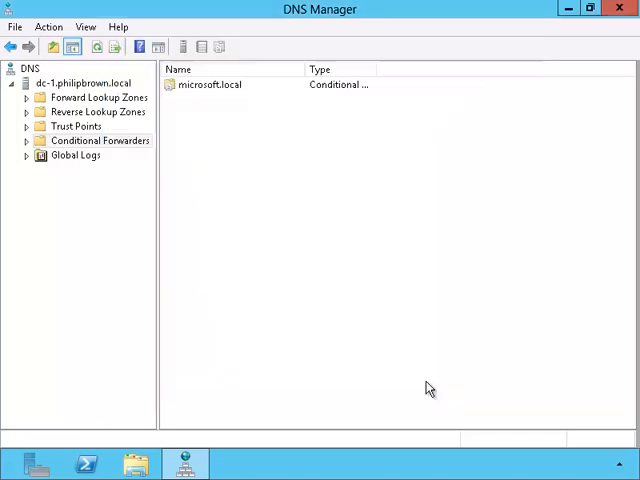
pyautogui.moveTo(220, 412)
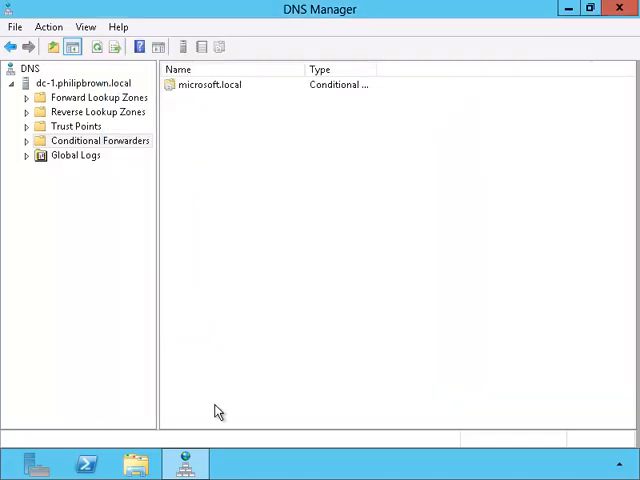
# Run nslookup microsoft-dc1.microsoft.local in PowerShell, resolving it to 10.1.1.11
pyautogui.click(84, 464)
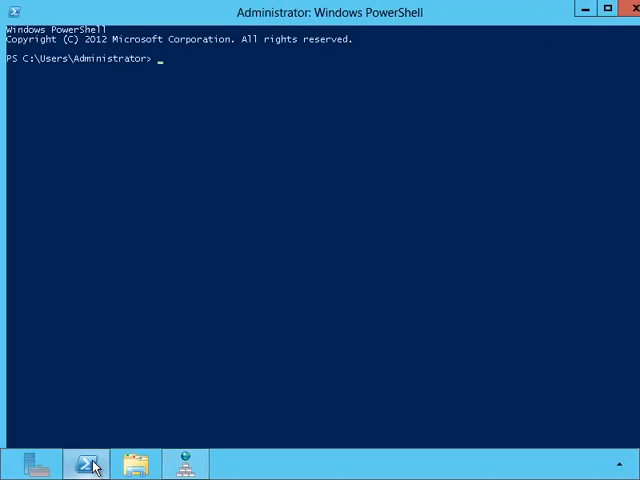
pyautogui.write('nsloo')
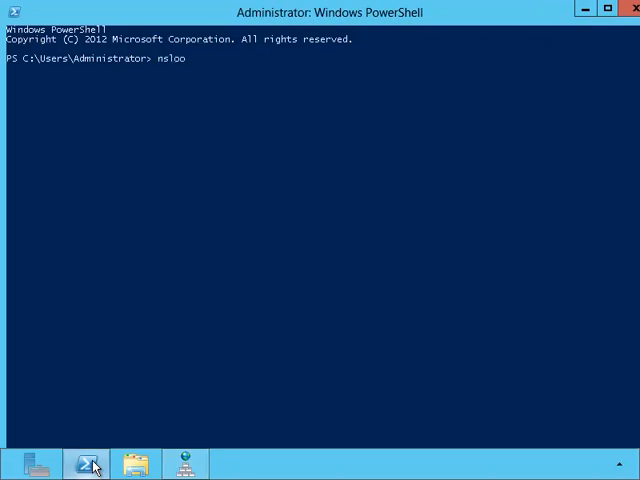
pyautogui.write('kup')
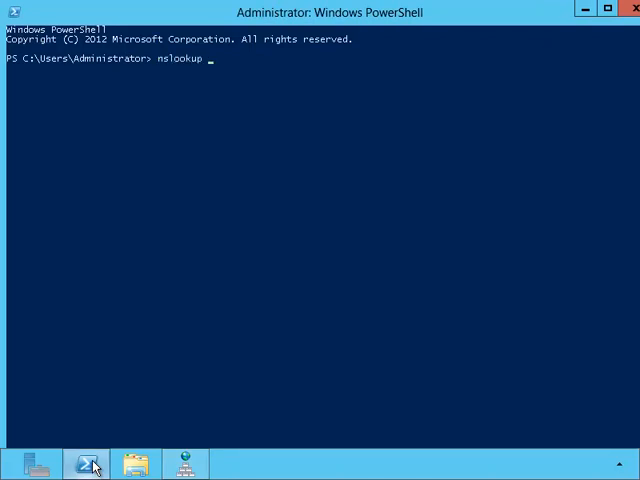
pyautogui.write('d')
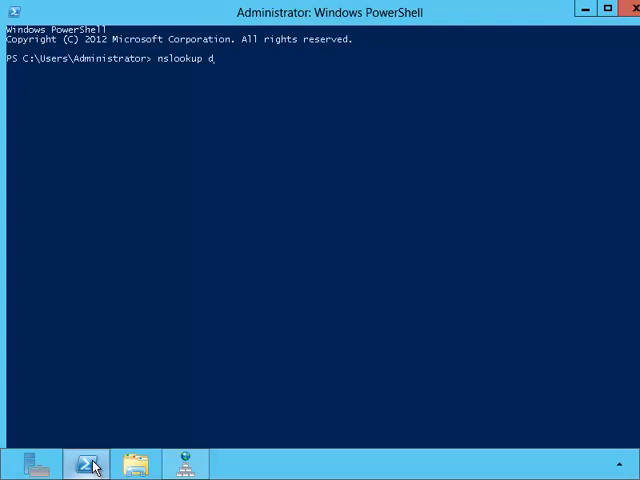
pyautogui.write('mic')
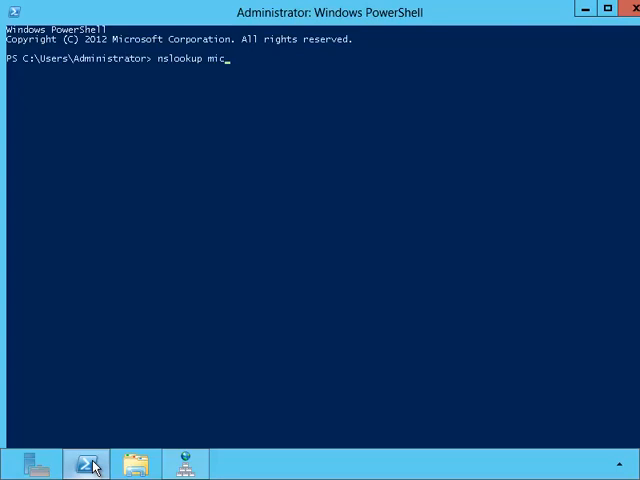
pyautogui.write('rosoft')
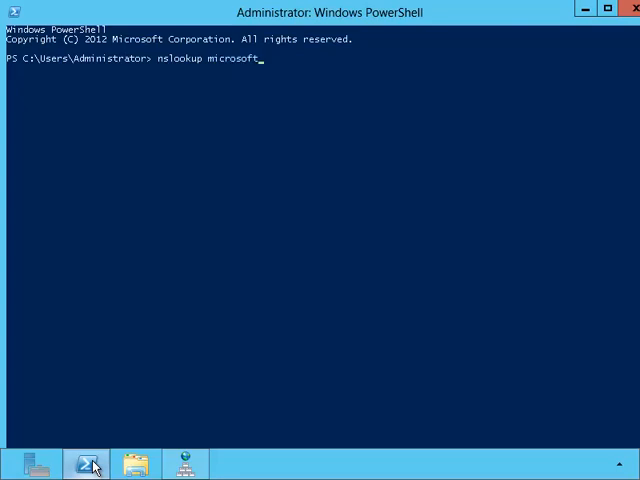
pyautogui.write('-dc1')
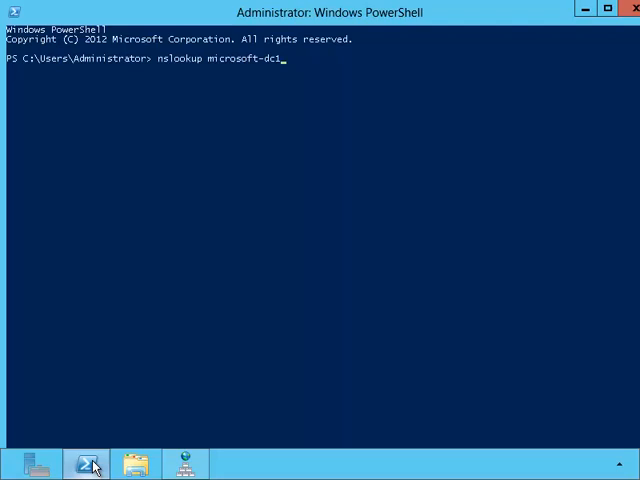
pyautogui.write('.micro')
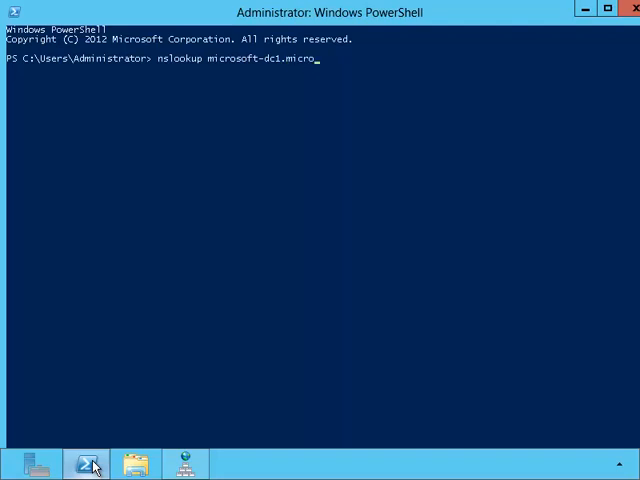
pyautogui.write('soft')
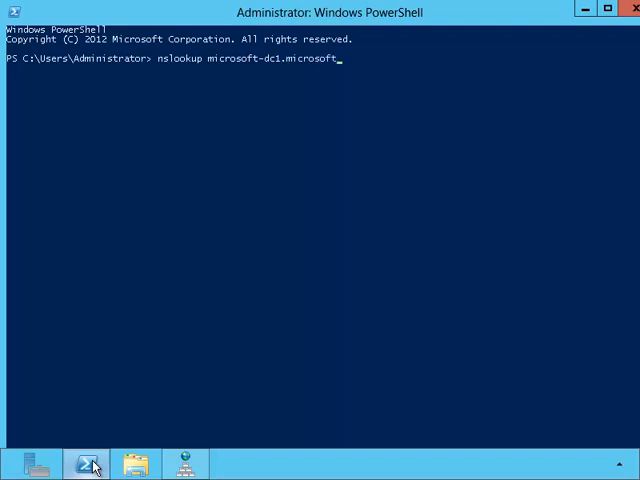
pyautogui.write('.')
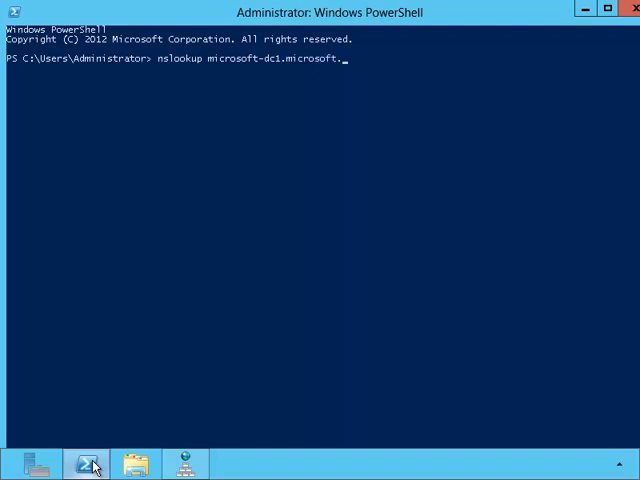
pyautogui.press('Return')
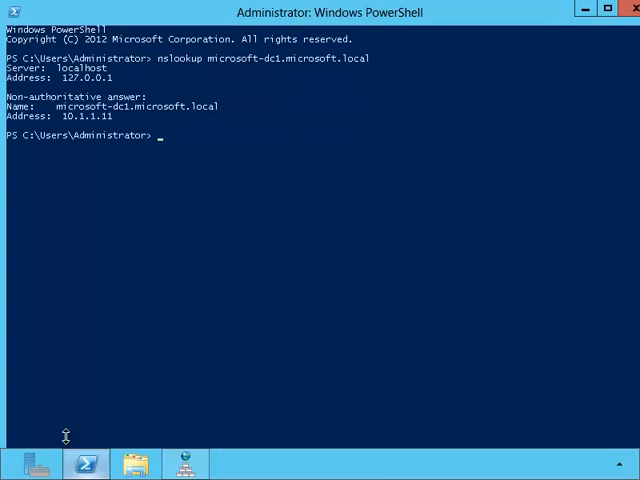
pyautogui.moveTo(124, 136)
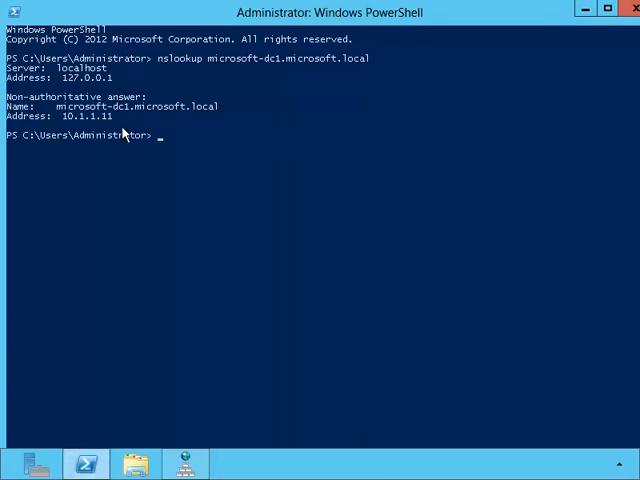
pyautogui.moveTo(62, 128)
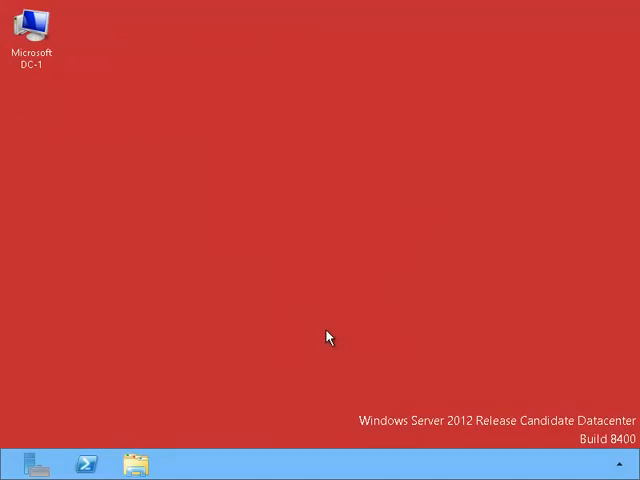
pyautogui.moveTo(128, 132)
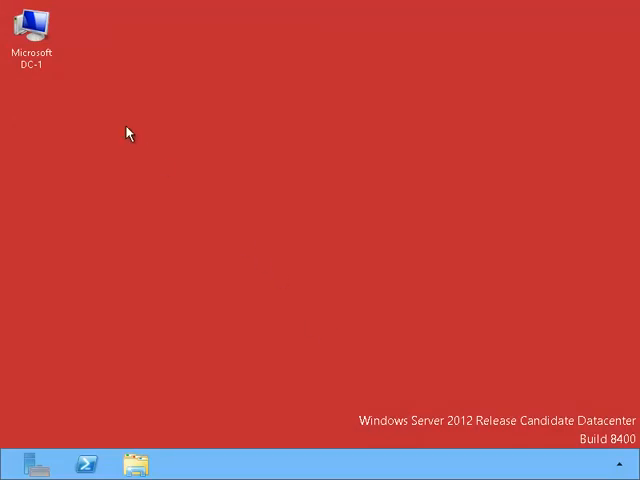
# Bring up the Start screen on the Microsoft DC-1 server
pyautogui.click(36, 36)
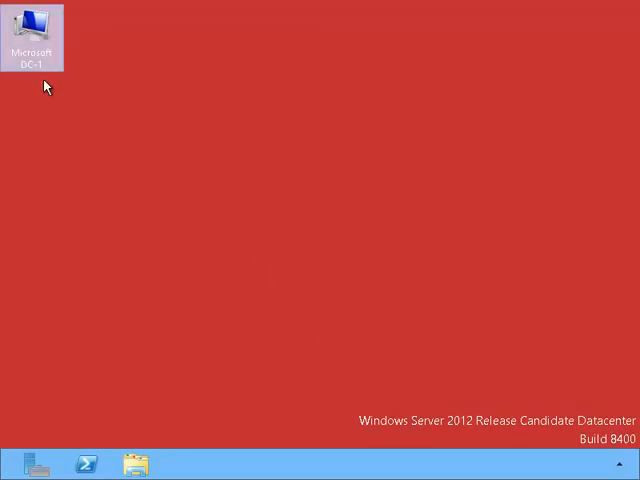
pyautogui.moveTo(16, 224)
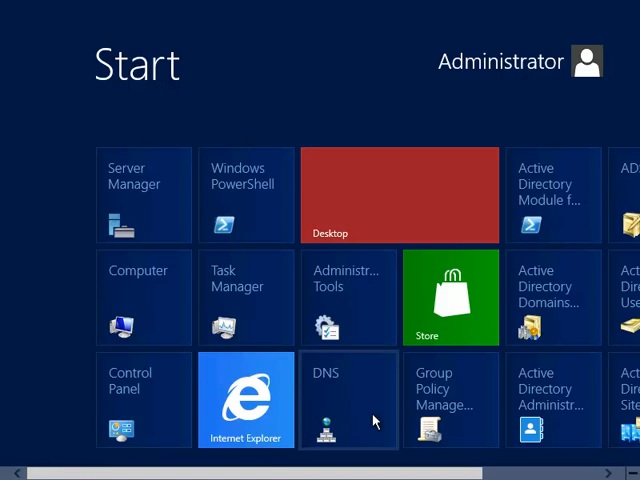
# Show MICROSOFT-DC1's empty Conditional Forwarders folder in DNS Manager
pyautogui.click(400, 194)
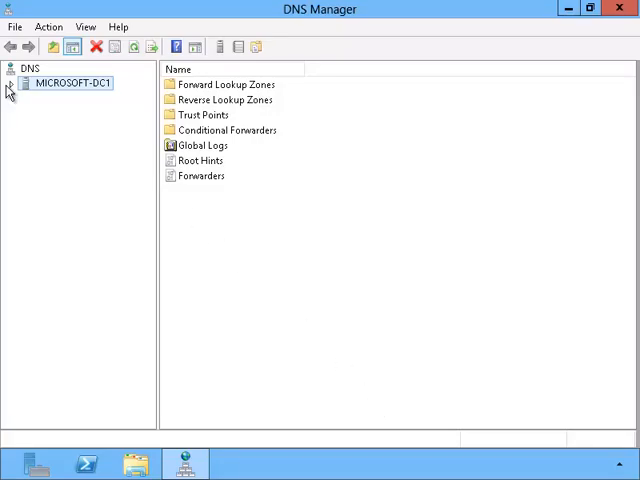
pyautogui.click(10, 82)
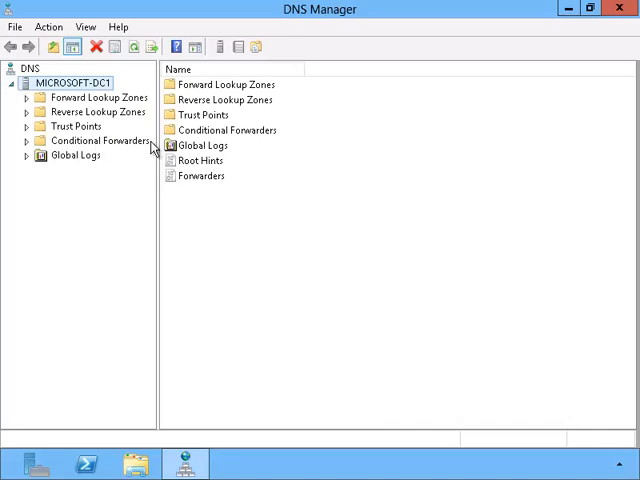
pyautogui.click(104, 140)
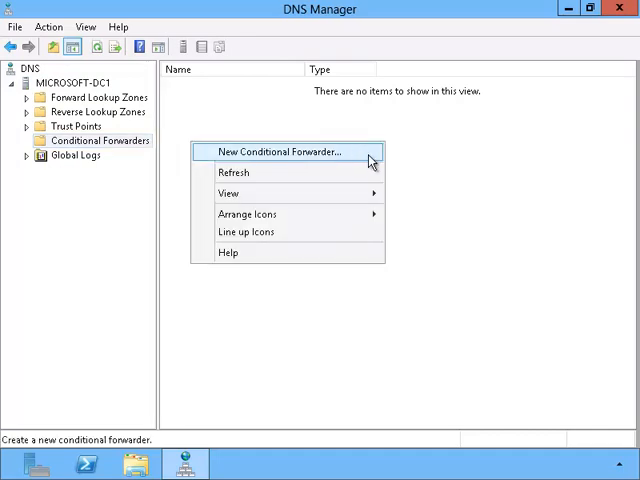
# Create a conditional forwarder for philipbrown.local with master server 10.0.0.11
pyautogui.click(280, 152)
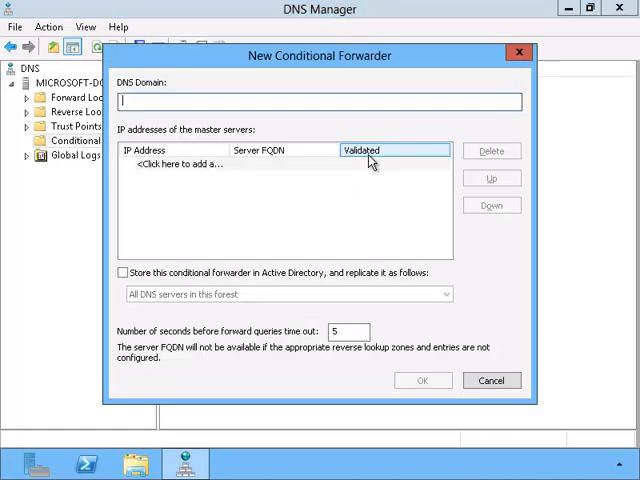
pyautogui.write('philip')
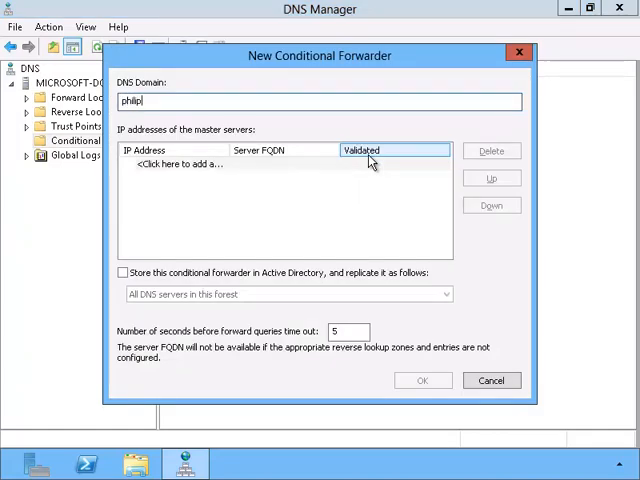
pyautogui.write('brown.')
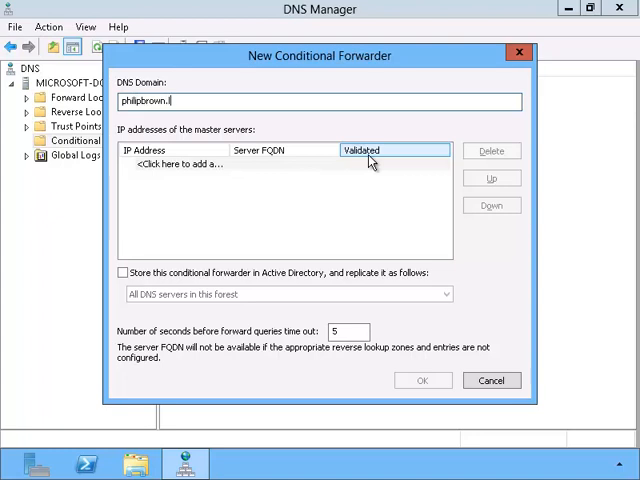
pyautogui.write('local')
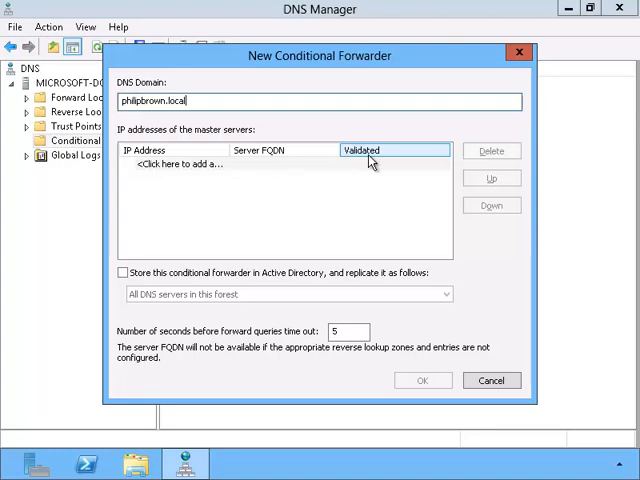
pyautogui.moveTo(348, 172)
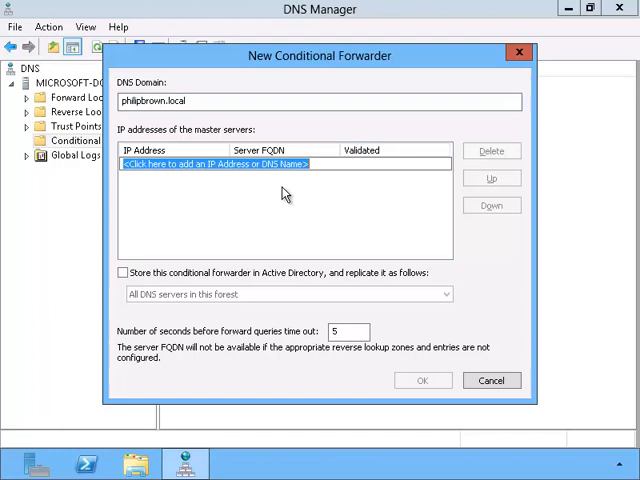
pyautogui.moveTo(274, 210)
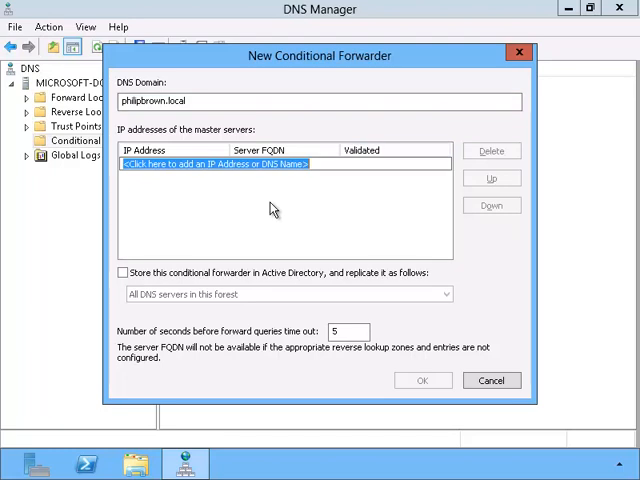
pyautogui.write('10.0.0.11')
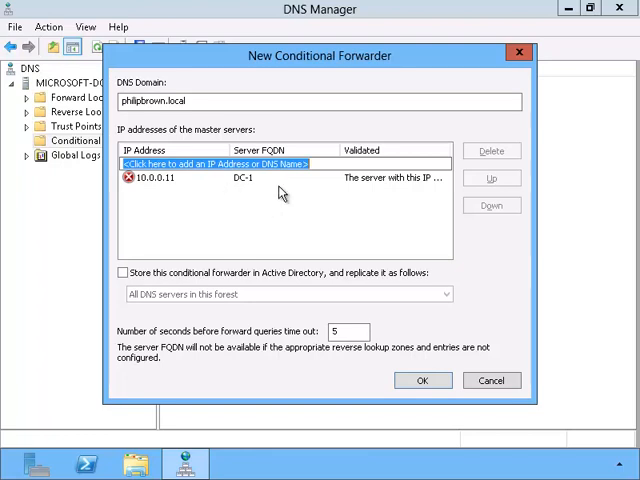
pyautogui.moveTo(268, 196)
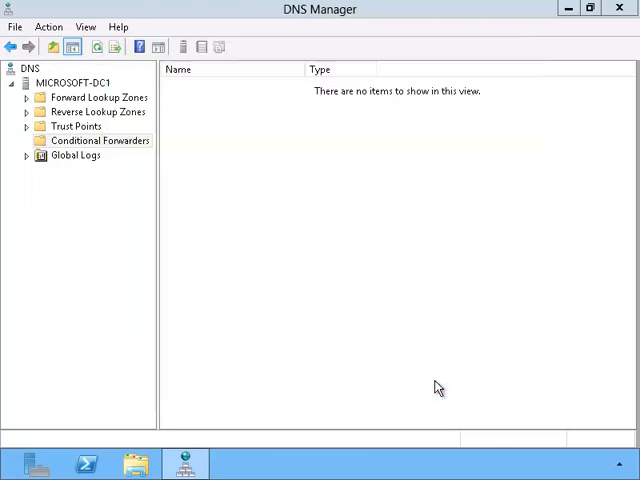
# Refresh and expand Conditional Forwarders so philipbrown.local is listed
pyautogui.click(100, 140)
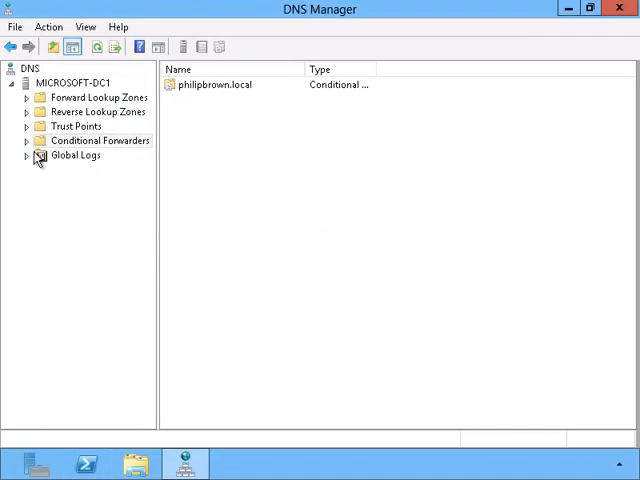
pyautogui.click(28, 140)
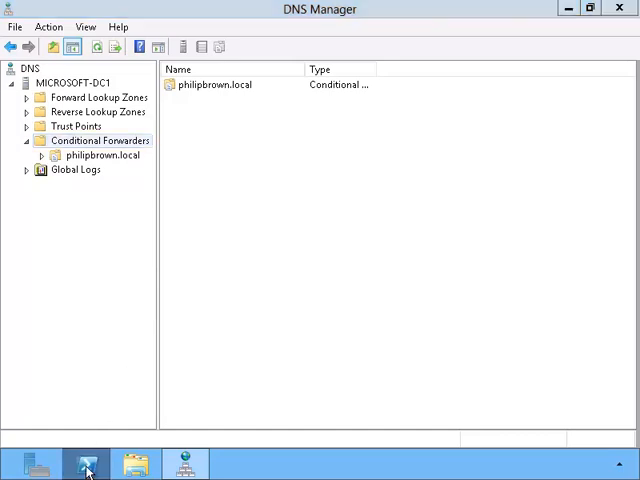
# Run nslookup dc-1.philipbrown.local in PowerShell, resolving it to 10.0.0.11
pyautogui.click(84, 464)
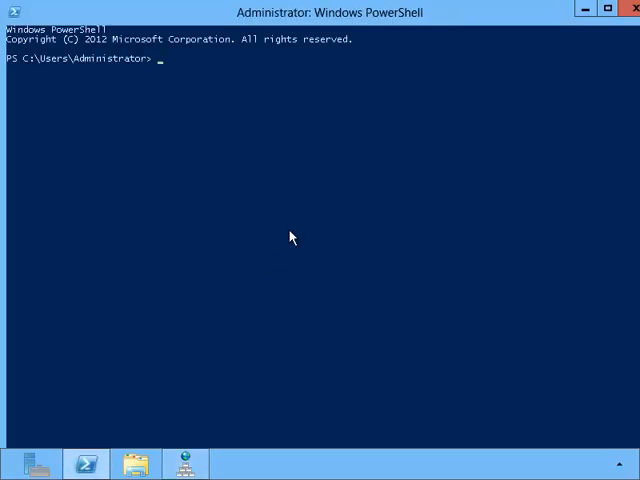
pyautogui.write('nslookup d')
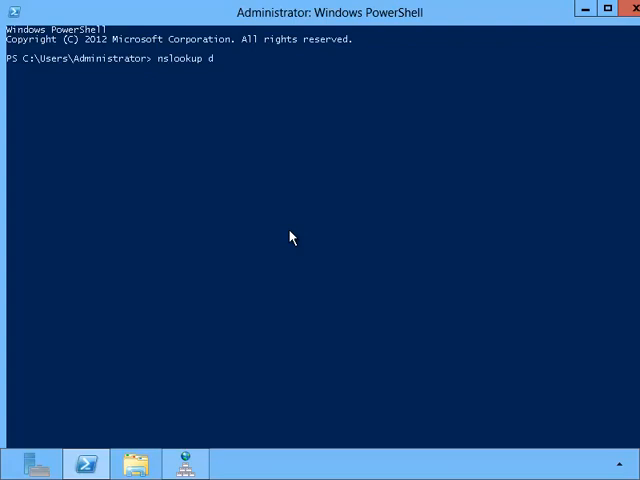
pyautogui.write('c-1.philipbrown.local')
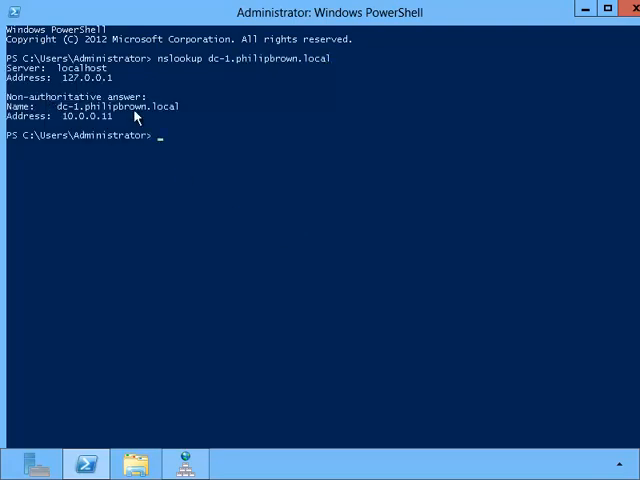
pyautogui.moveTo(180, 132)
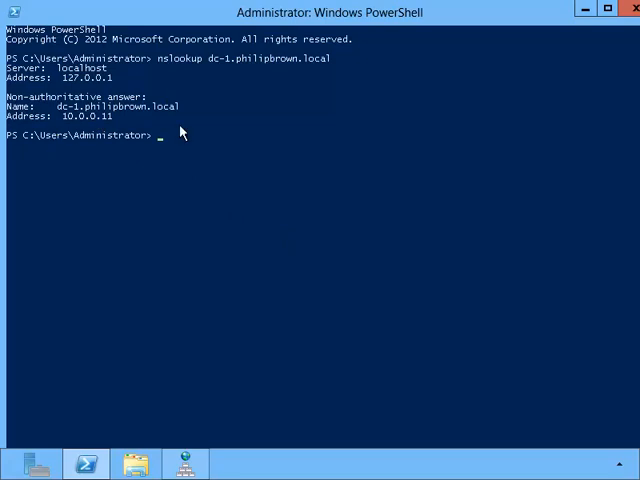
# Switch to the dc-1 server and bring up its Administrative Tools folder
pyautogui.click(628, 8)
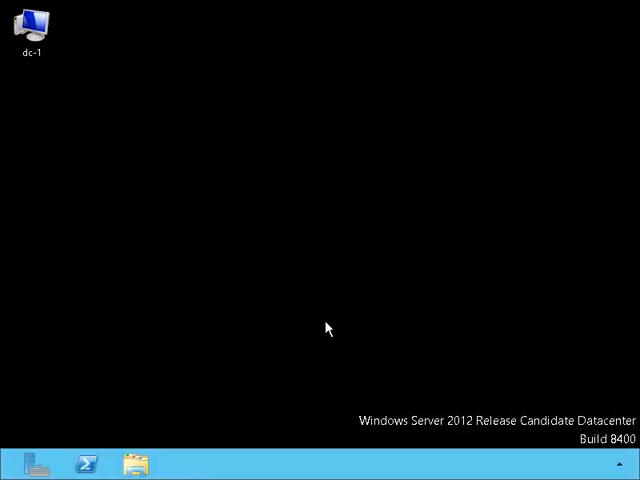
pyautogui.moveTo(74, 66)
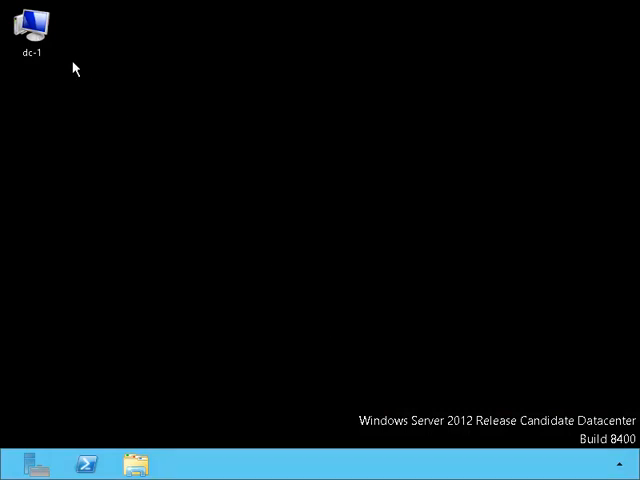
pyautogui.click(36, 24)
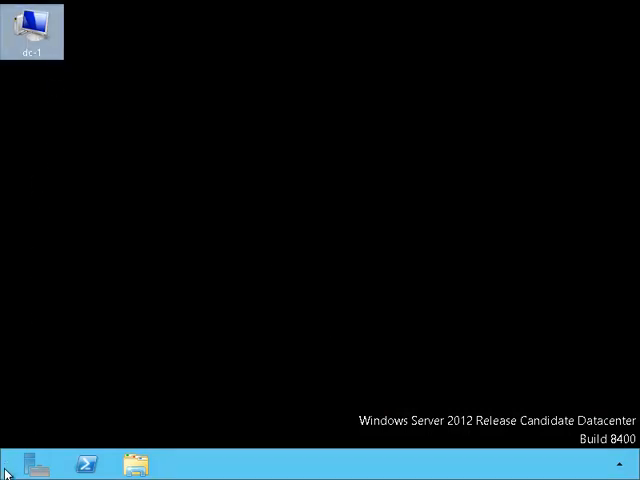
pyautogui.moveTo(16, 468)
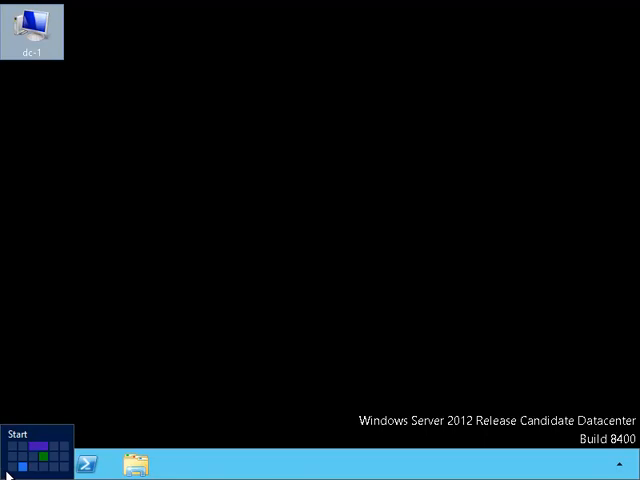
pyautogui.click(36, 438)
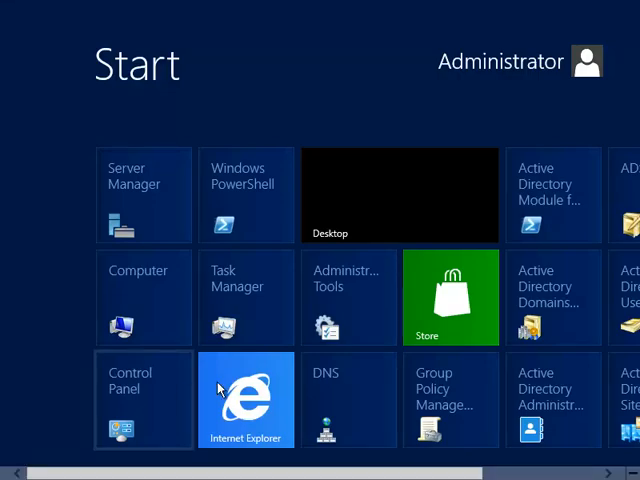
pyautogui.click(398, 194)
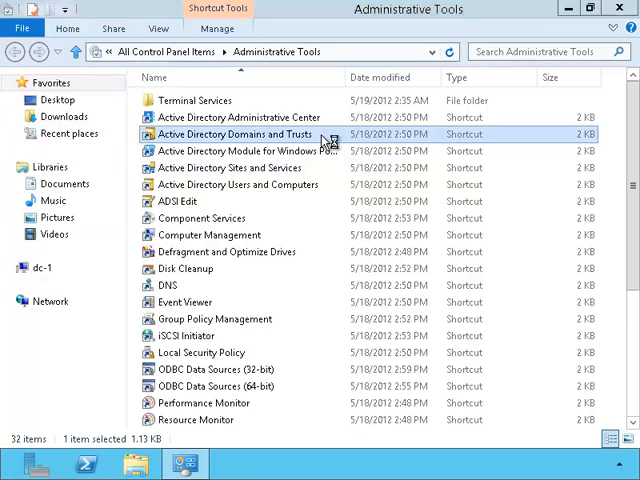
# Launch Active Directory Domains and Trusts and show philipbrown.local's Trusts properties page
pyautogui.doubleClick(234, 134)
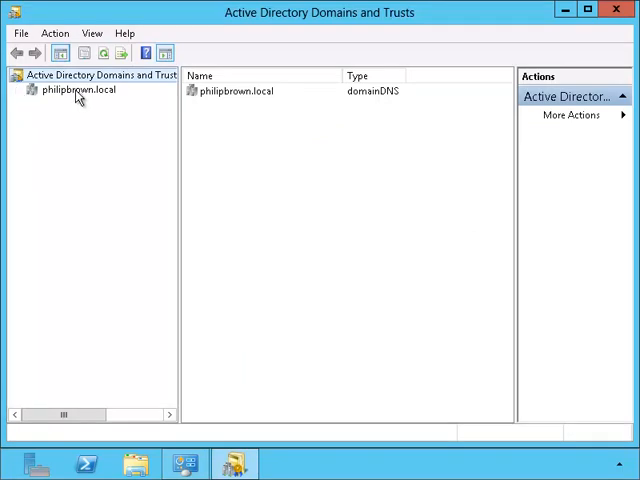
pyautogui.rightClick(76, 92)
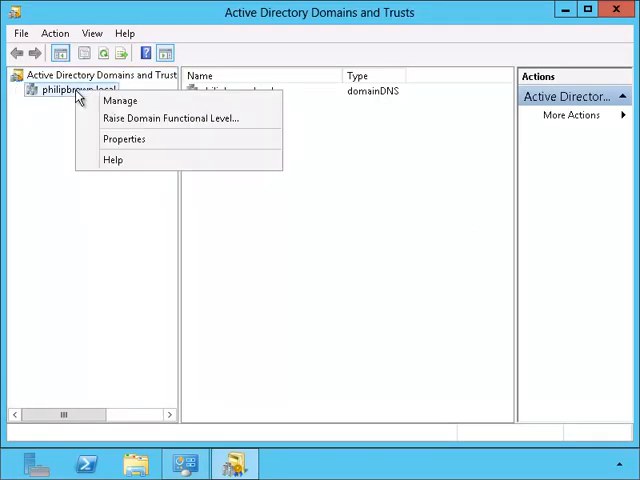
pyautogui.moveTo(172, 118)
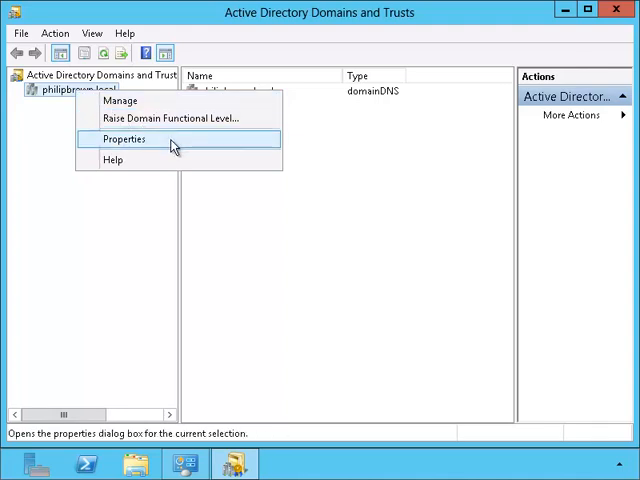
pyautogui.click(124, 140)
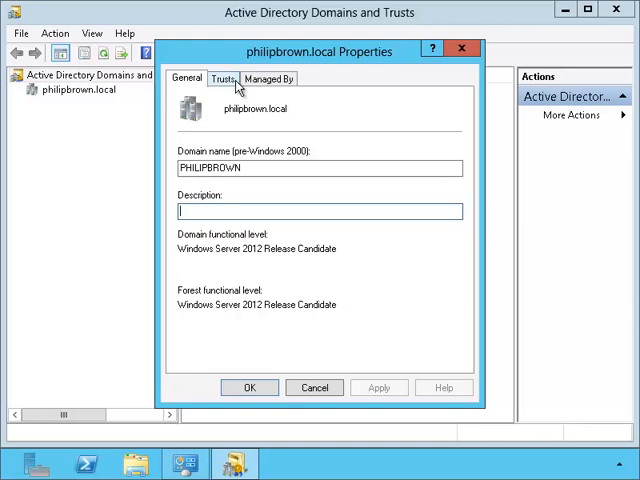
pyautogui.click(222, 78)
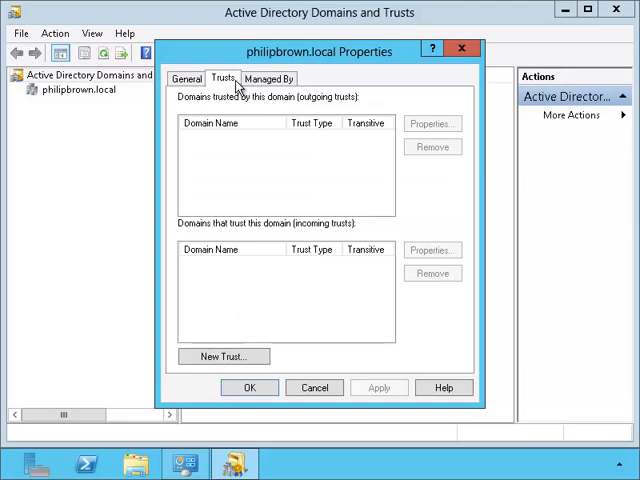
pyautogui.moveTo(248, 204)
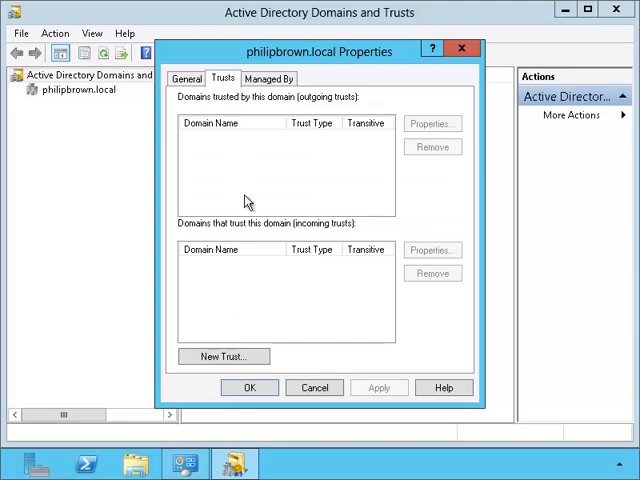
# Start the New Trust Wizard and enter microsoft.local as the domain to trust
pyautogui.click(222, 356)
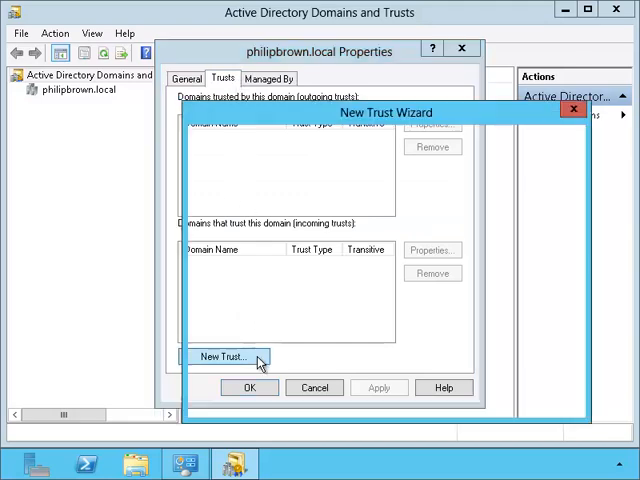
pyautogui.click(226, 356)
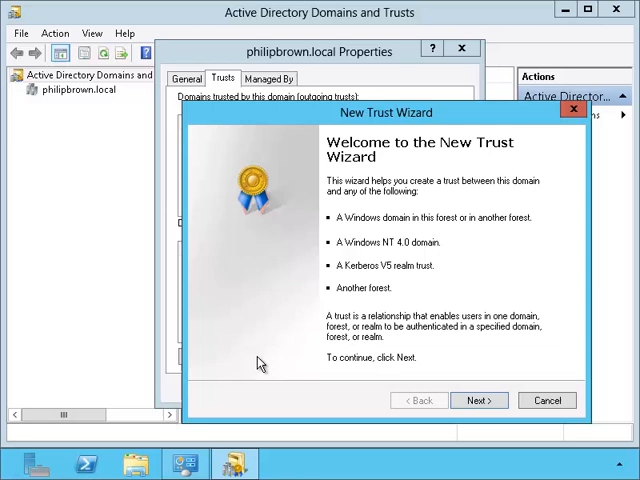
pyautogui.moveTo(456, 388)
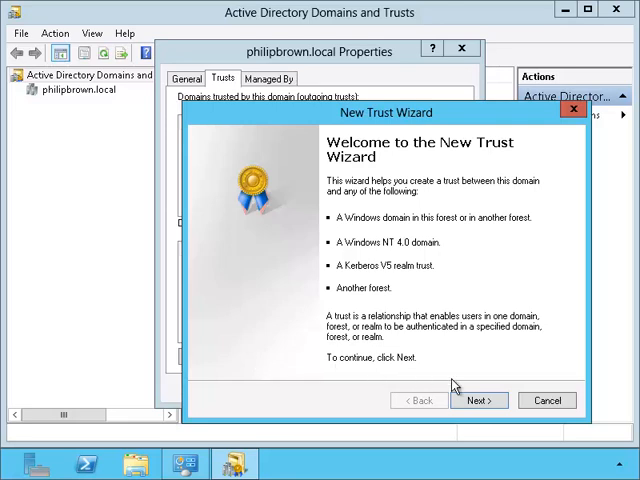
pyautogui.click(480, 400)
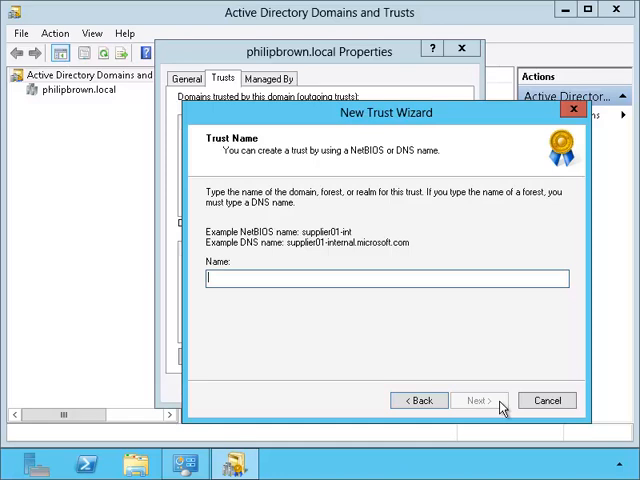
pyautogui.write('microsoft.')
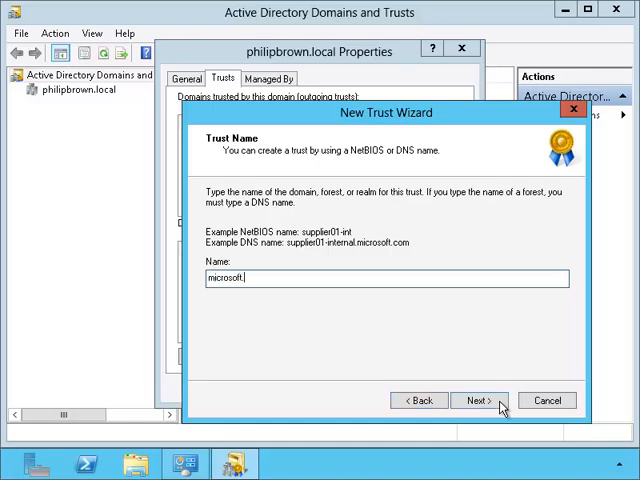
pyautogui.write('local')
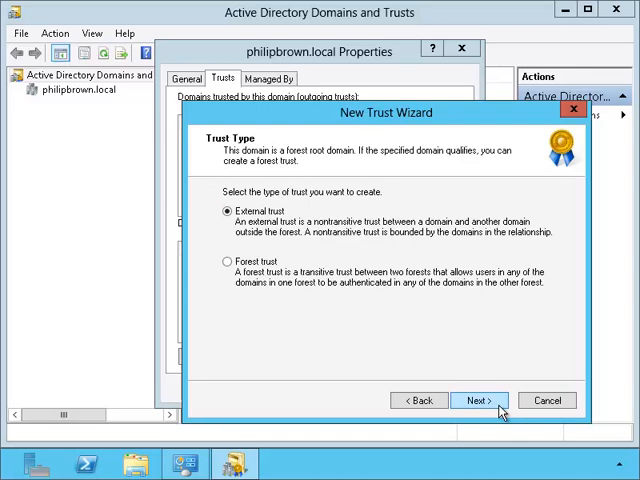
pyautogui.moveTo(268, 208)
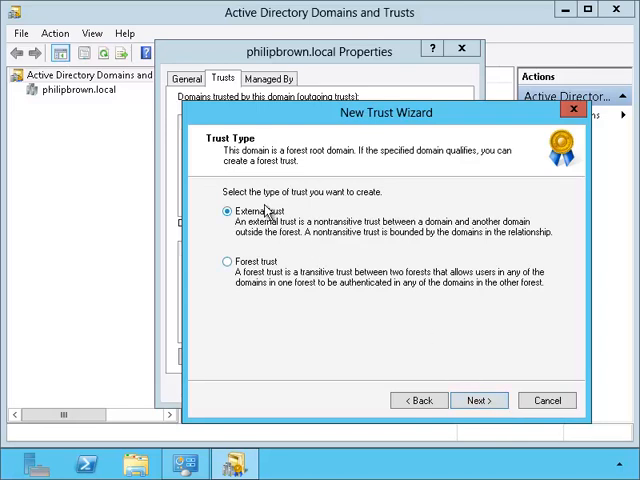
pyautogui.moveTo(280, 256)
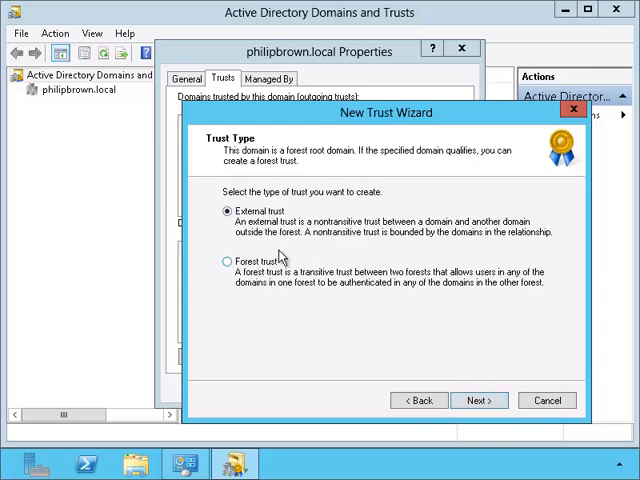
pyautogui.moveTo(298, 244)
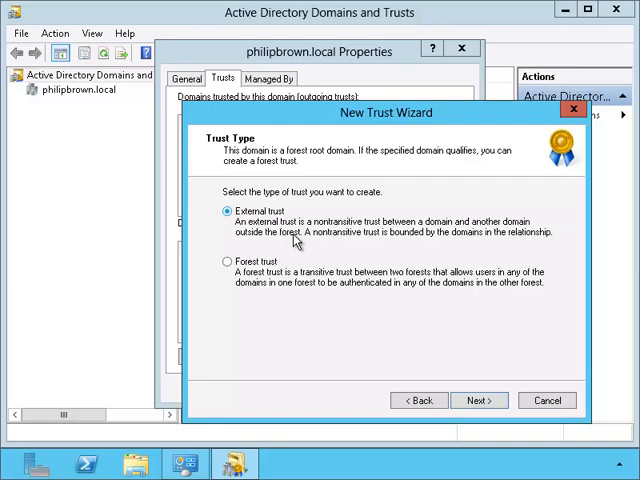
pyautogui.moveTo(304, 208)
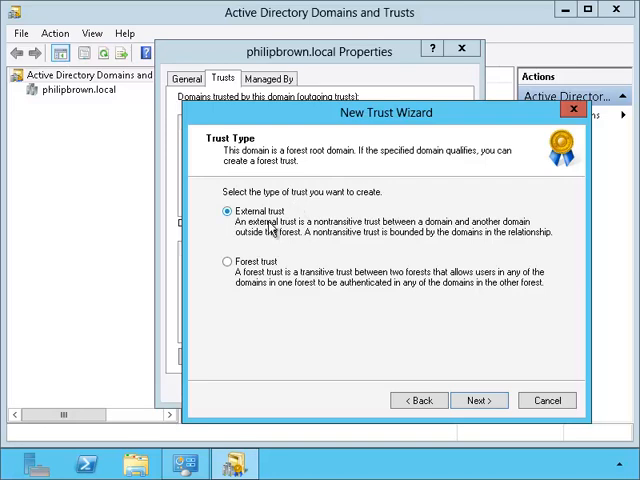
pyautogui.moveTo(226, 264)
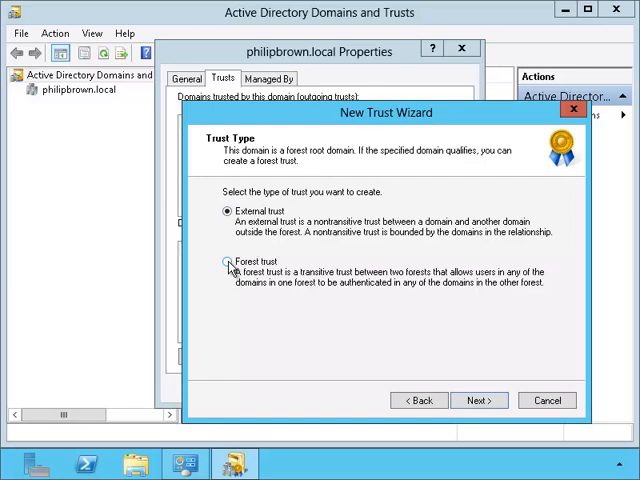
# Choose Forest trust rather than External trust for microsoft.local
pyautogui.click(220, 268)
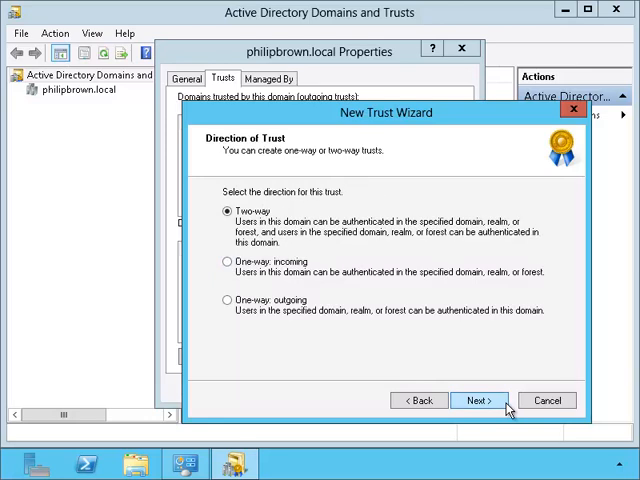
pyautogui.moveTo(424, 400)
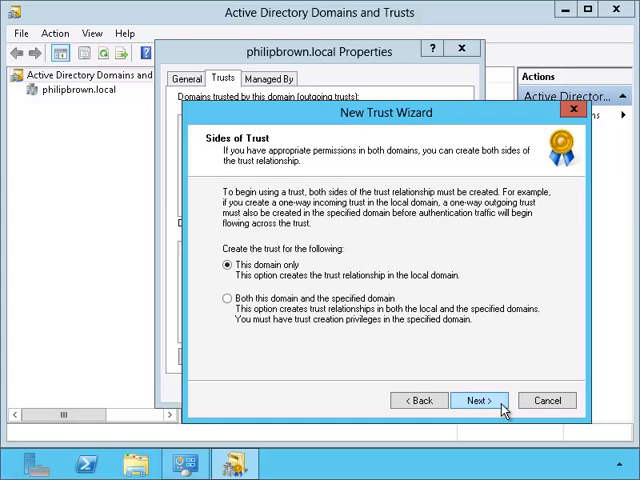
# Keep the trust two-way and create it on both this domain and microsoft.local
pyautogui.click(222, 298)
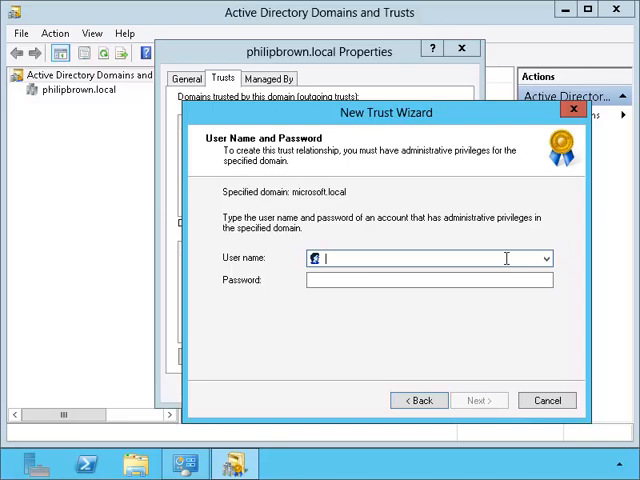
# Supply the microsoft.local administrator credentials (bill gates) and reach the trust summary
pyautogui.write('bill')
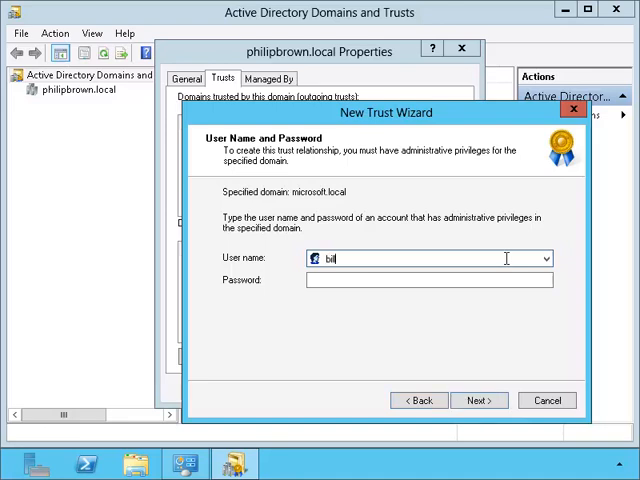
pyautogui.write('gates')
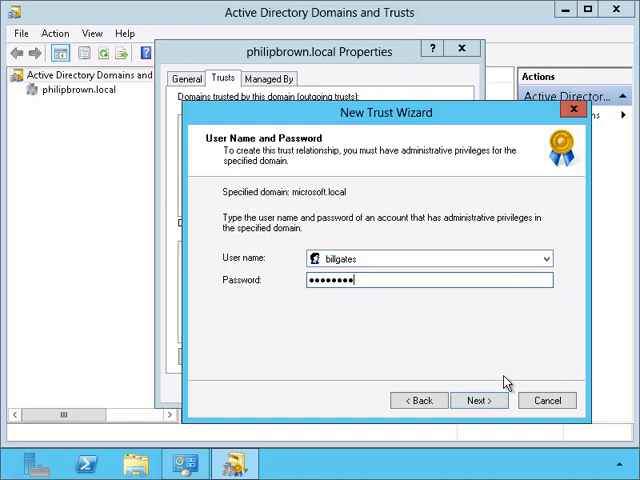
pyautogui.click(476, 400)
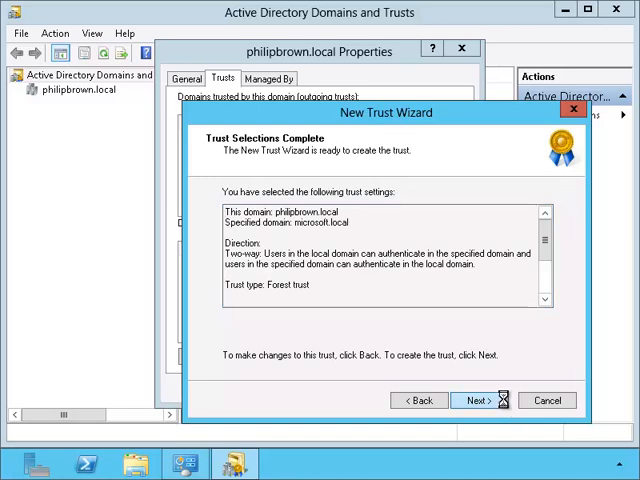
# Create the forest trust and confirm both the outgoing and incoming trusts, finishing the wizard
pyautogui.click(480, 400)
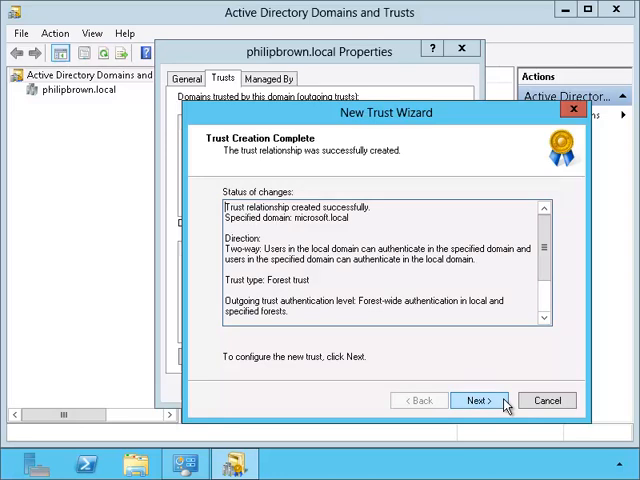
pyautogui.click(480, 400)
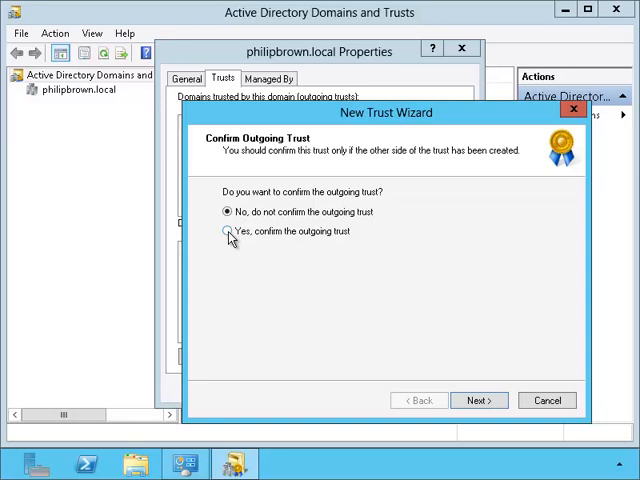
pyautogui.click(480, 400)
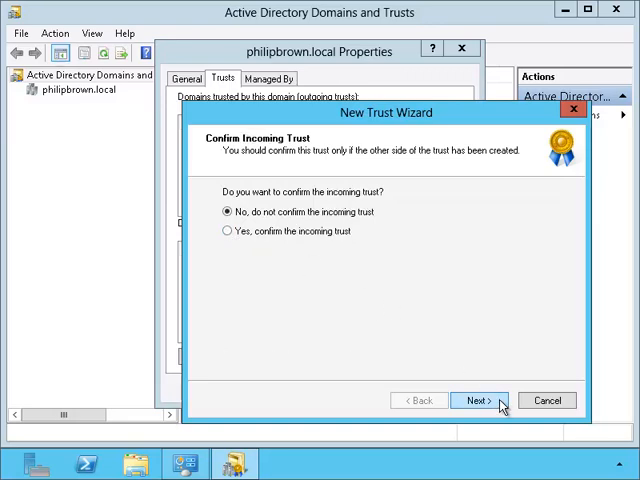
pyautogui.click(224, 232)
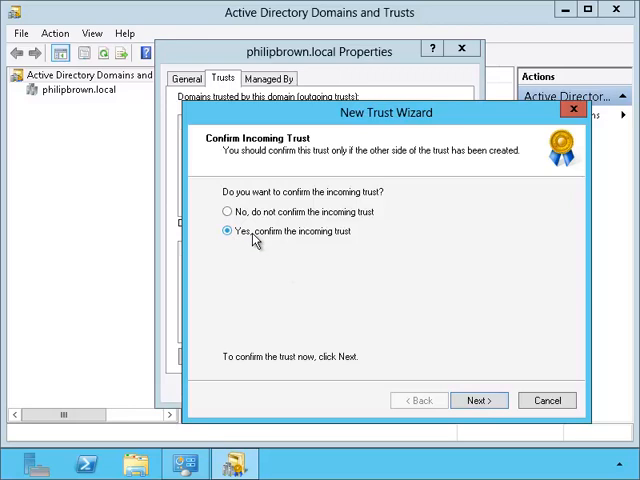
pyautogui.click(480, 400)
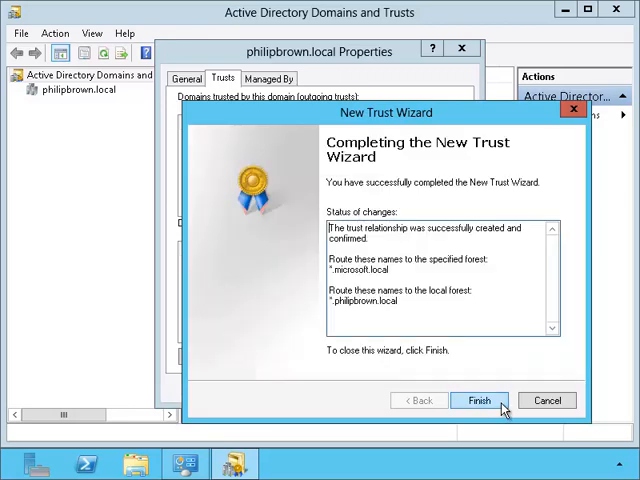
pyautogui.click(478, 400)
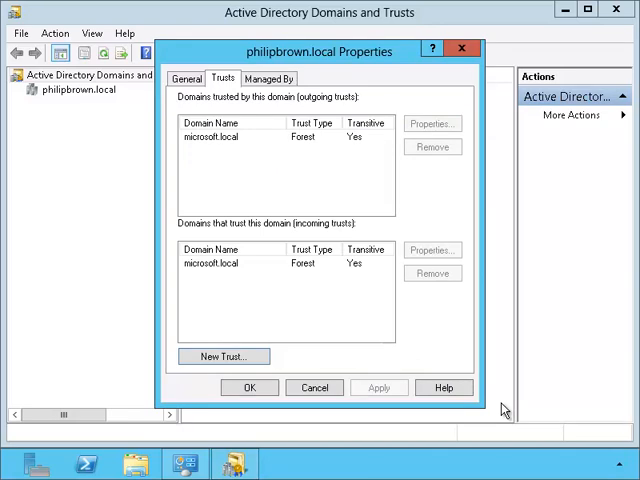
pyautogui.moveTo(266, 148)
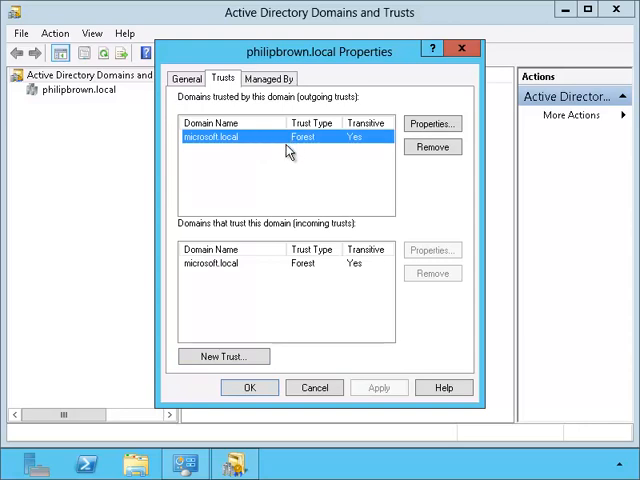
# Inspect microsoft.local in the outgoing and incoming trust lists, then close the console
pyautogui.click(280, 264)
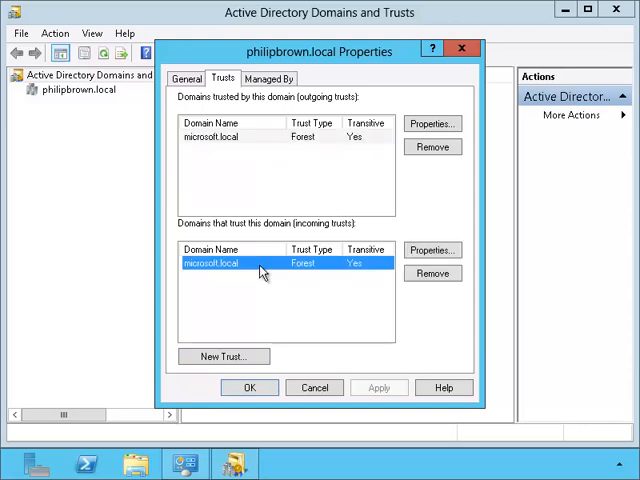
pyautogui.click(250, 388)
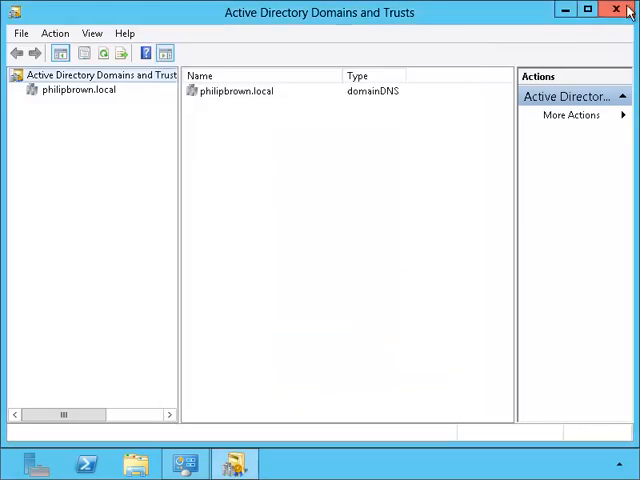
pyautogui.click(616, 10)
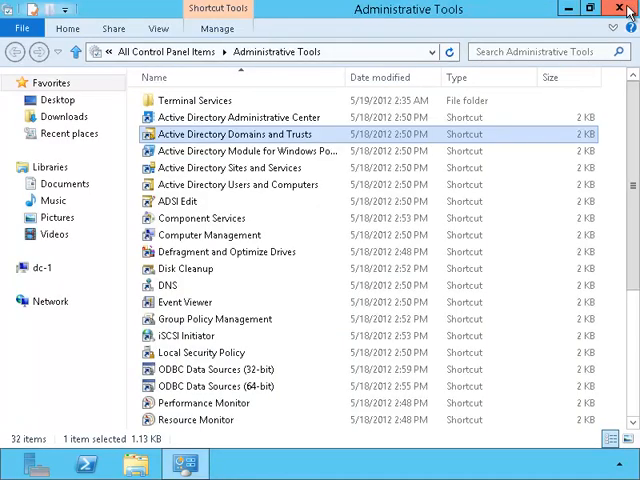
# Browse to dc-1's Local Disk (C:) in File Explorer and bring up the PerfLogs folder's actions
pyautogui.click(628, 8)
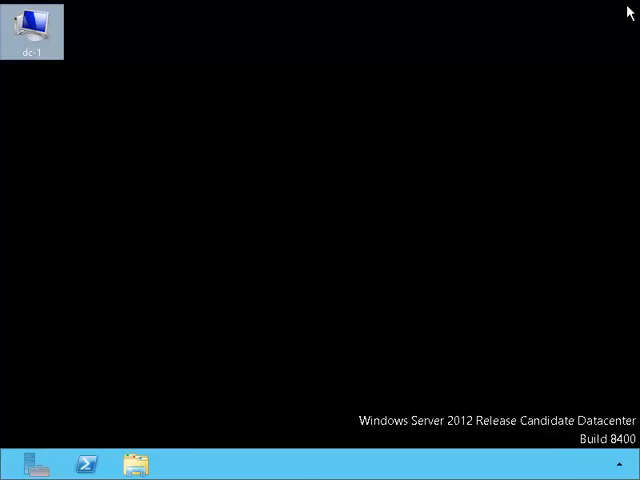
pyautogui.moveTo(338, 268)
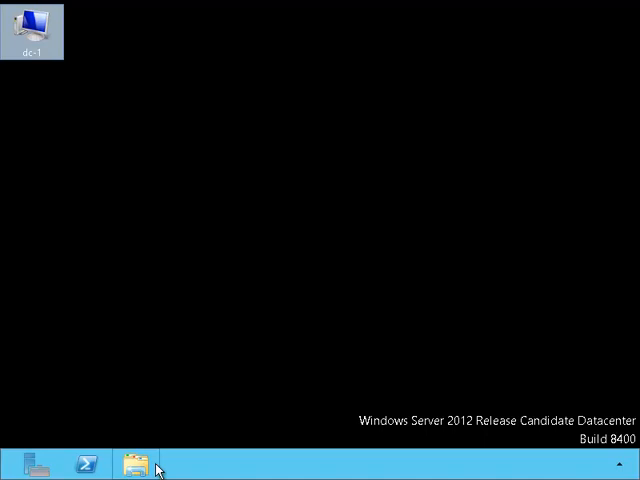
pyautogui.click(134, 466)
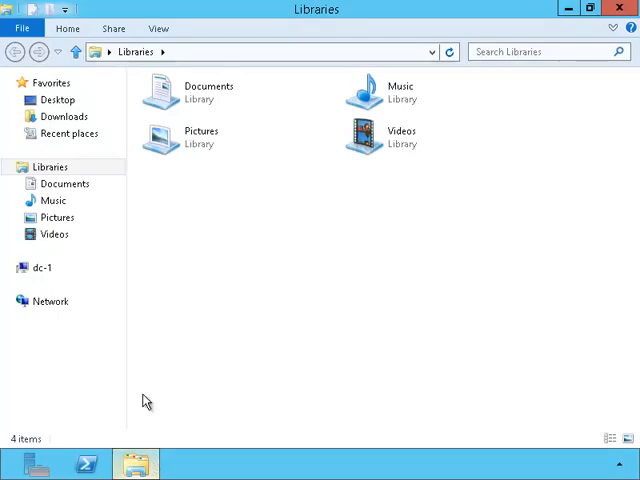
pyautogui.click(44, 268)
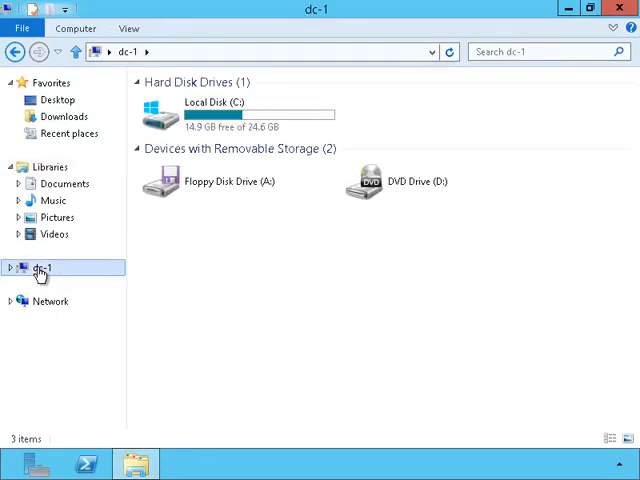
pyautogui.click(230, 114)
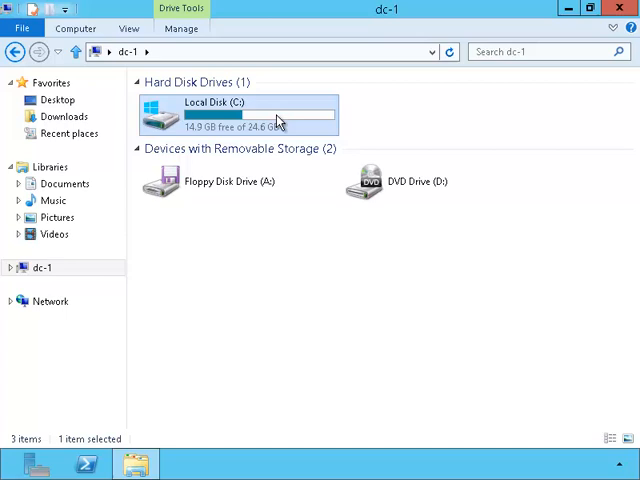
pyautogui.doubleClick(240, 112)
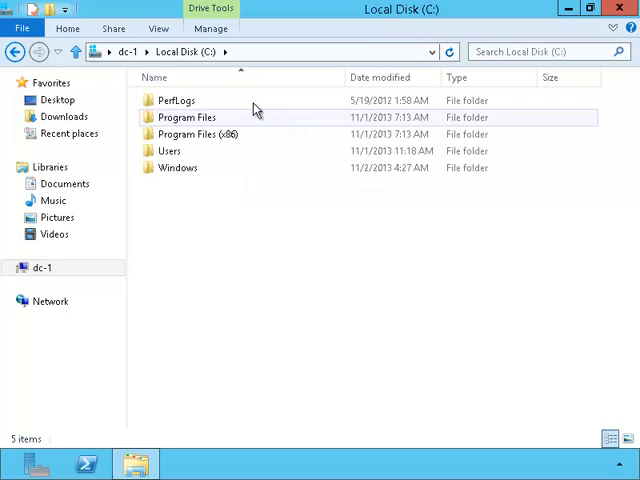
pyautogui.click(176, 100)
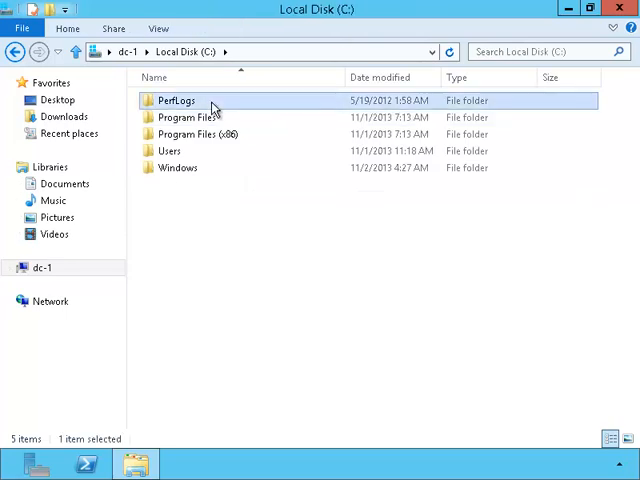
pyautogui.rightClick(176, 100)
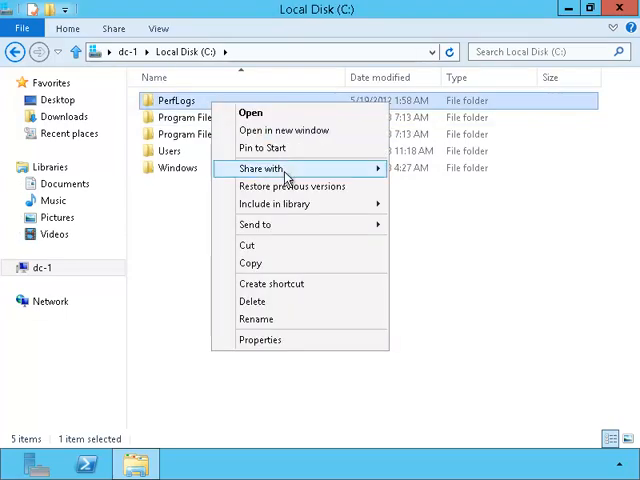
# Share PerfLogs via Advanced Sharing and begin adding a group to its share permissions
pyautogui.click(260, 340)
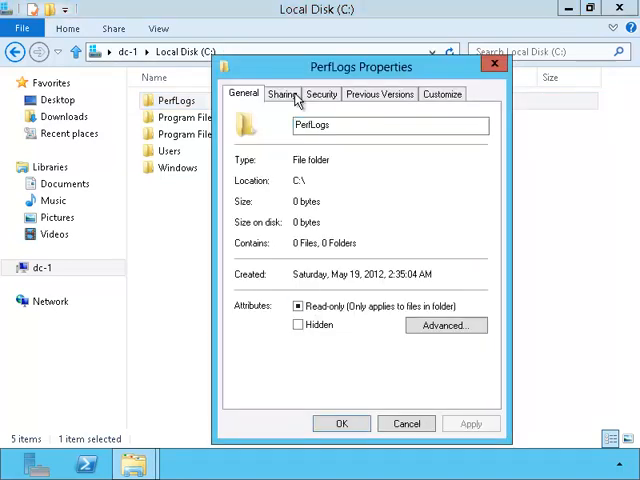
pyautogui.click(280, 92)
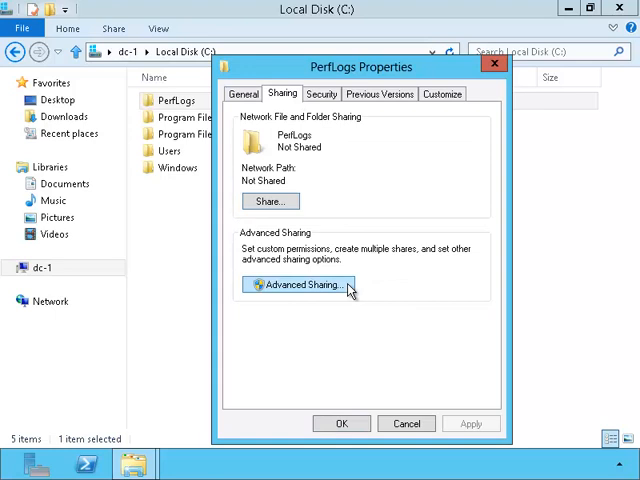
pyautogui.click(300, 284)
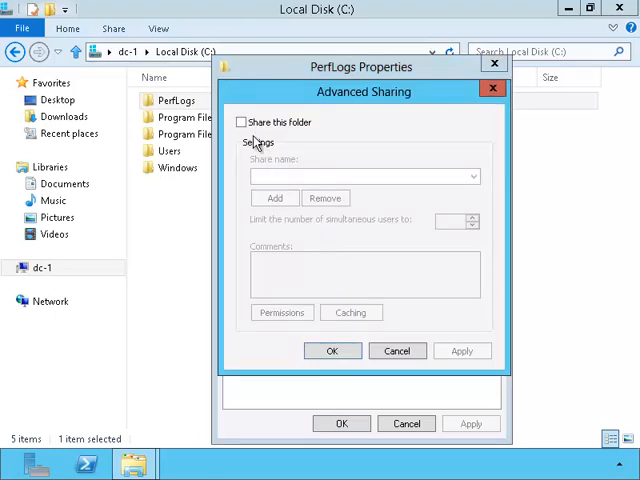
pyautogui.click(240, 120)
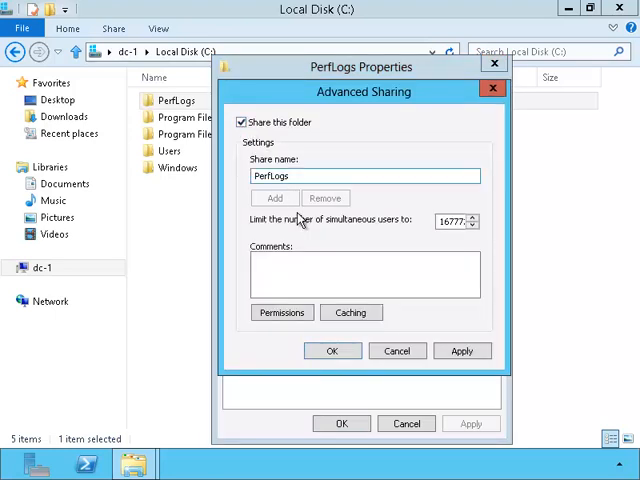
pyautogui.click(280, 312)
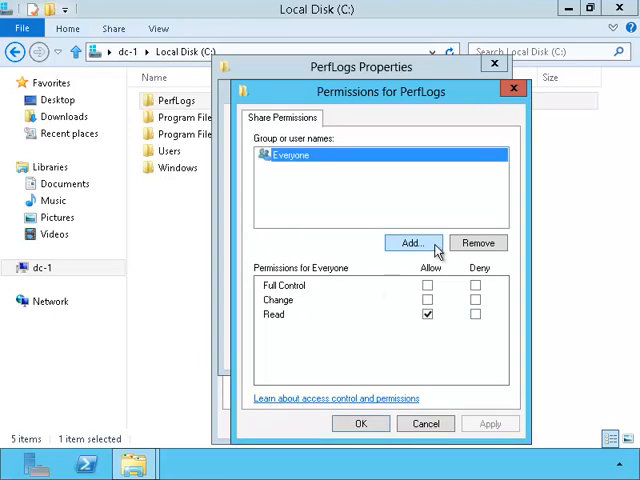
pyautogui.click(420, 244)
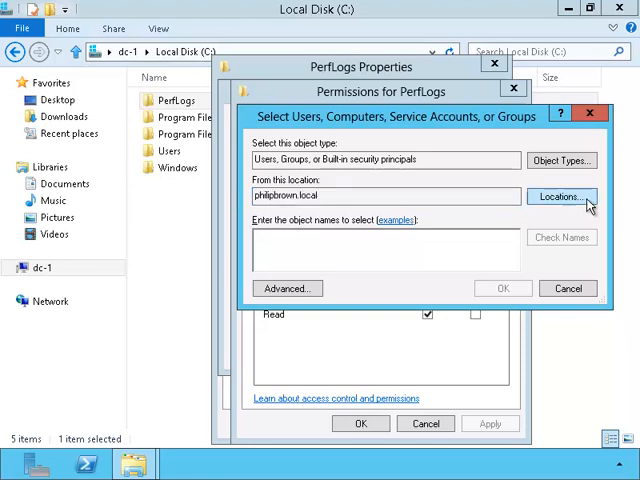
# Set the group picker's search location to microsoft.local and expand its advanced search
pyautogui.click(560, 196)
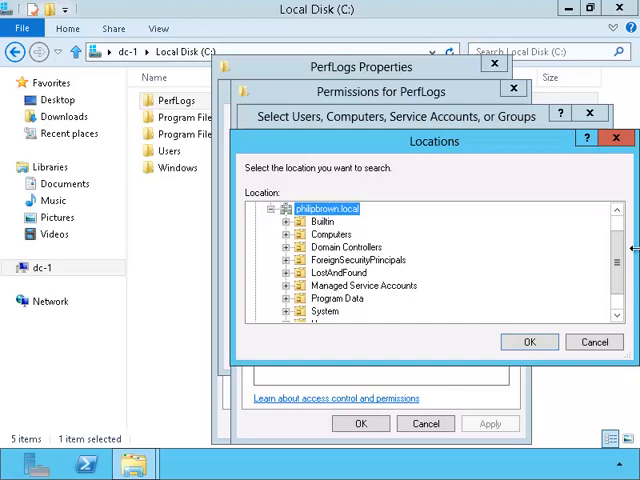
pyautogui.scroll(3)
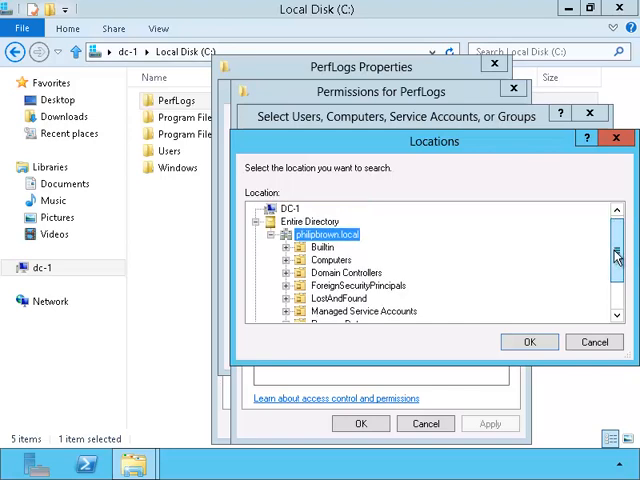
pyautogui.scroll(-3)
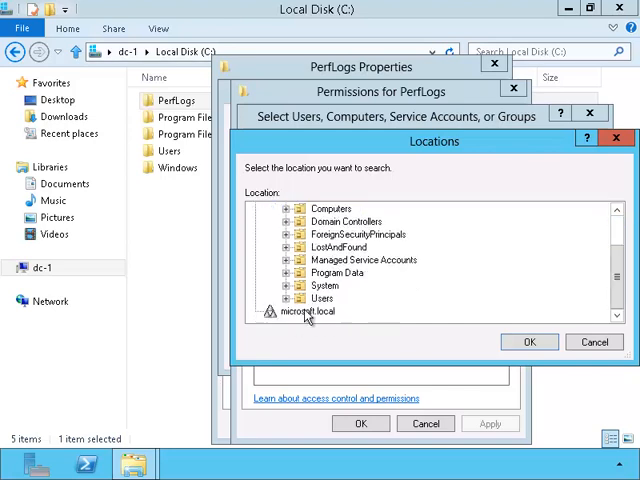
pyautogui.click(308, 312)
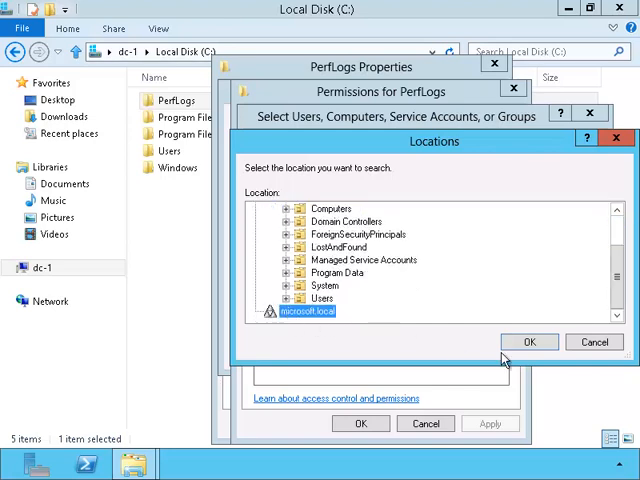
pyautogui.click(530, 340)
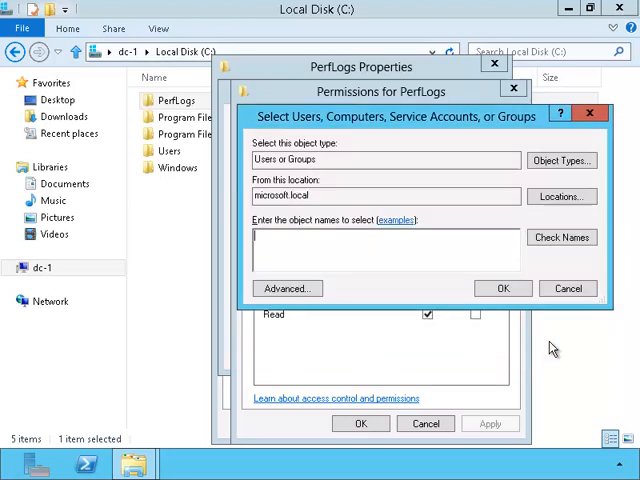
pyautogui.moveTo(340, 294)
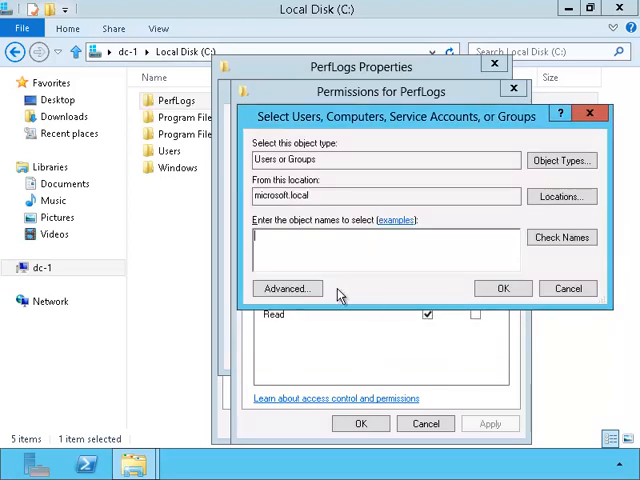
pyautogui.click(288, 288)
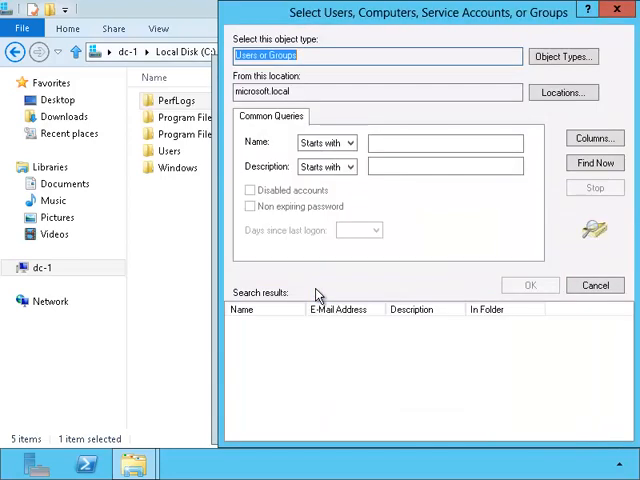
# Find all microsoft.local objects and select the Microsoft-Tech group to add
pyautogui.click(596, 162)
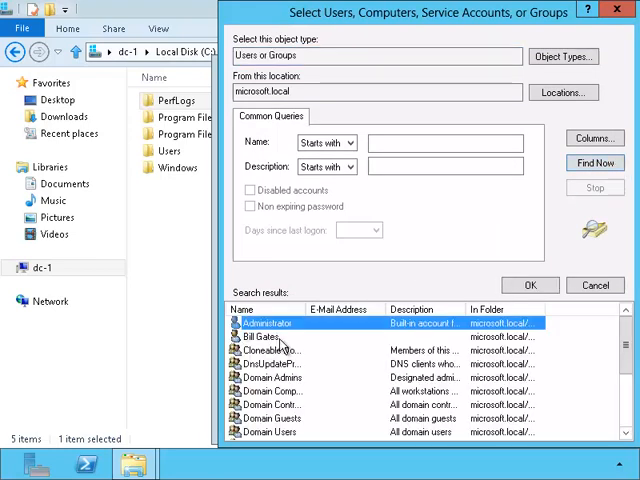
pyautogui.click(270, 336)
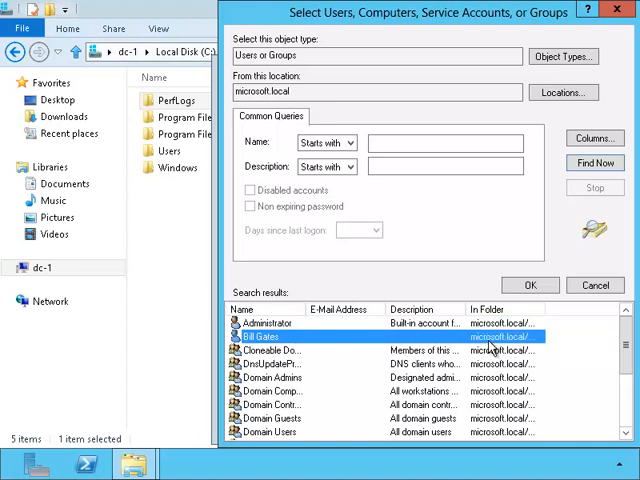
pyautogui.scroll(-3)
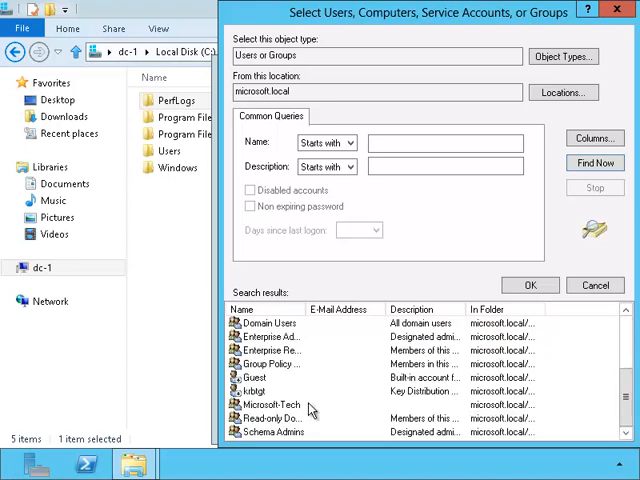
pyautogui.click(264, 406)
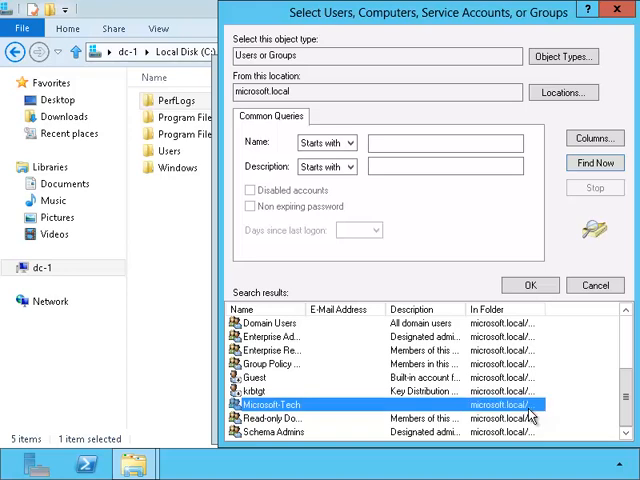
pyautogui.moveTo(370, 412)
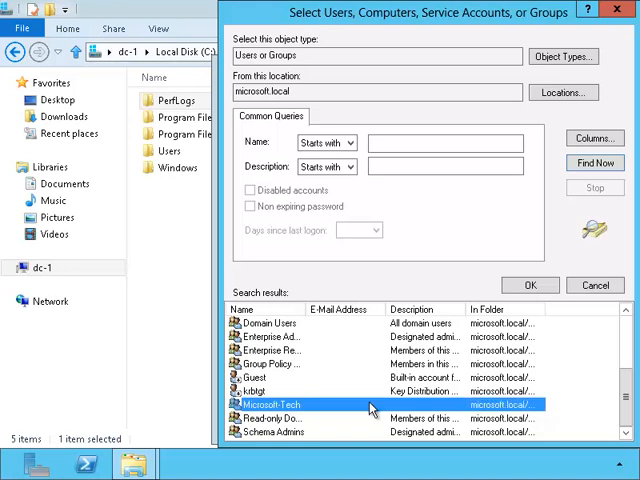
pyautogui.click(532, 284)
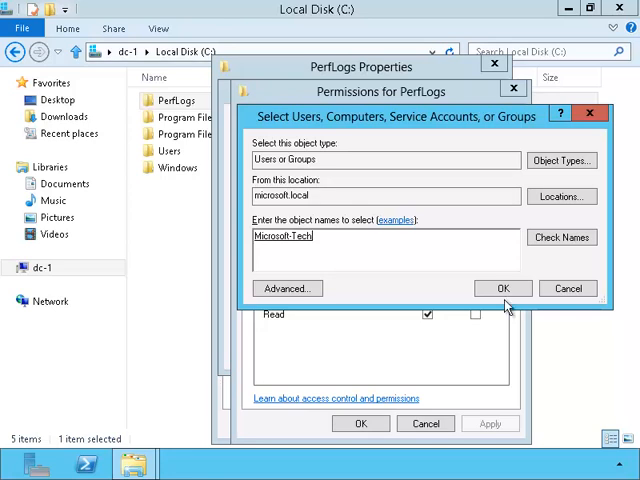
# Grant MICROSOFT\Microsoft-Tech Full Control Allow on the PerfLogs share and close its properties
pyautogui.click(504, 288)
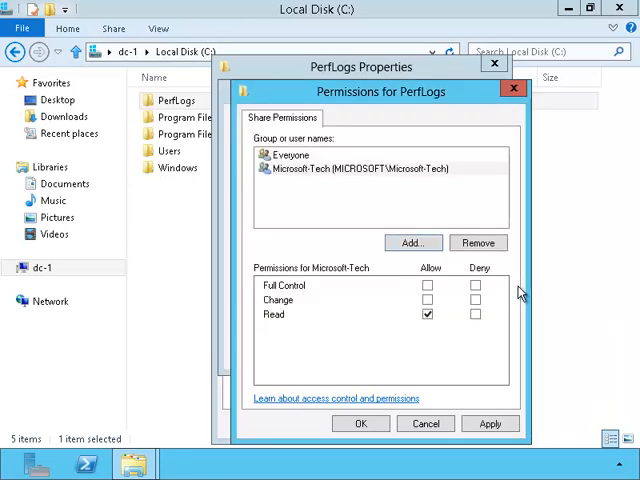
pyautogui.click(360, 168)
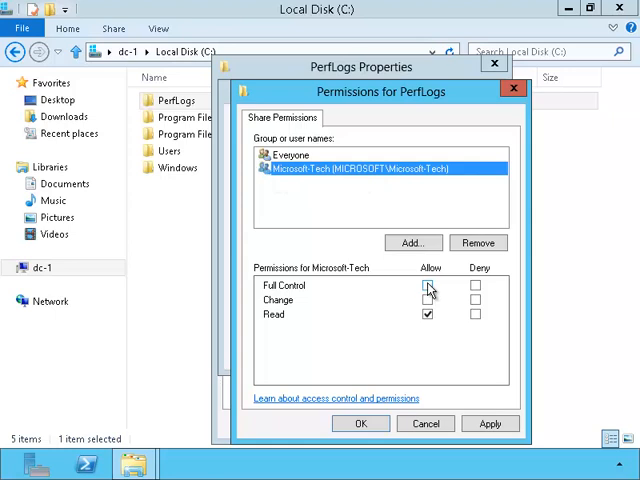
pyautogui.click(428, 284)
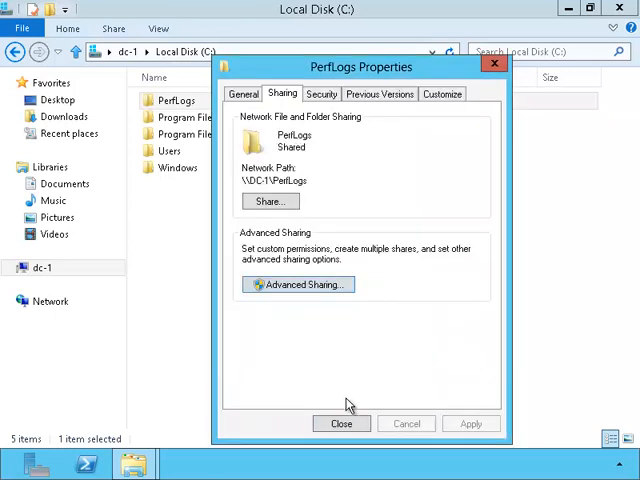
pyautogui.click(340, 424)
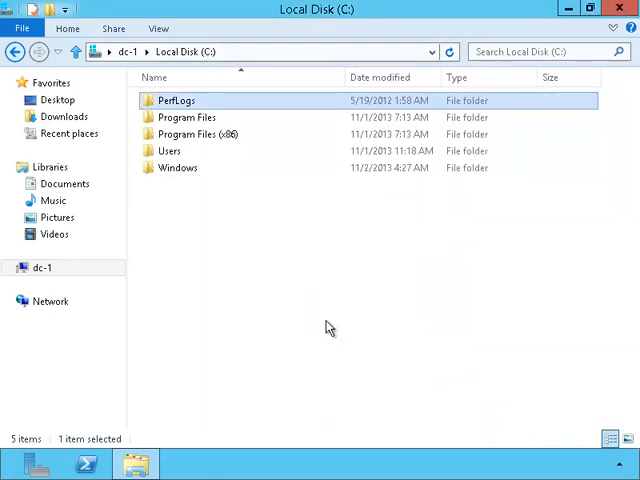